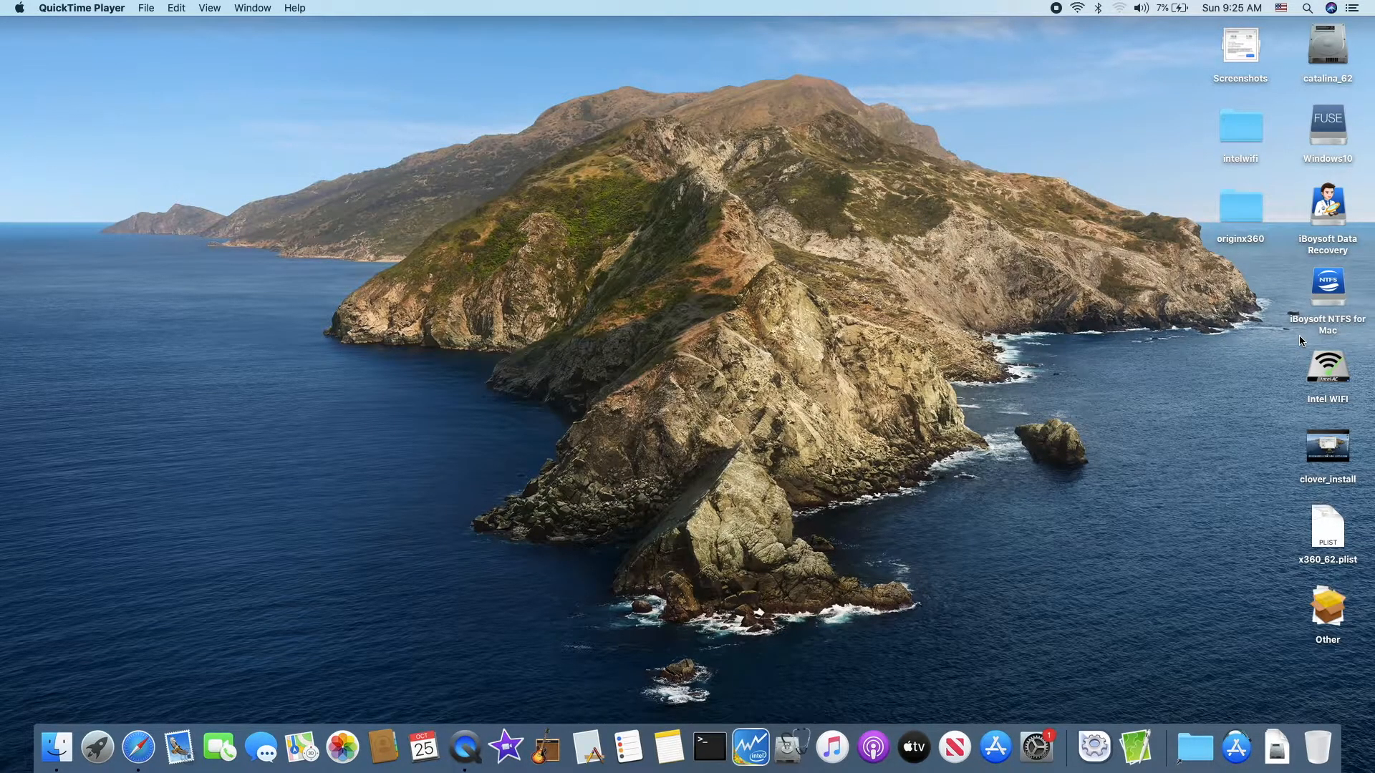
mouse_move(1291, 320)
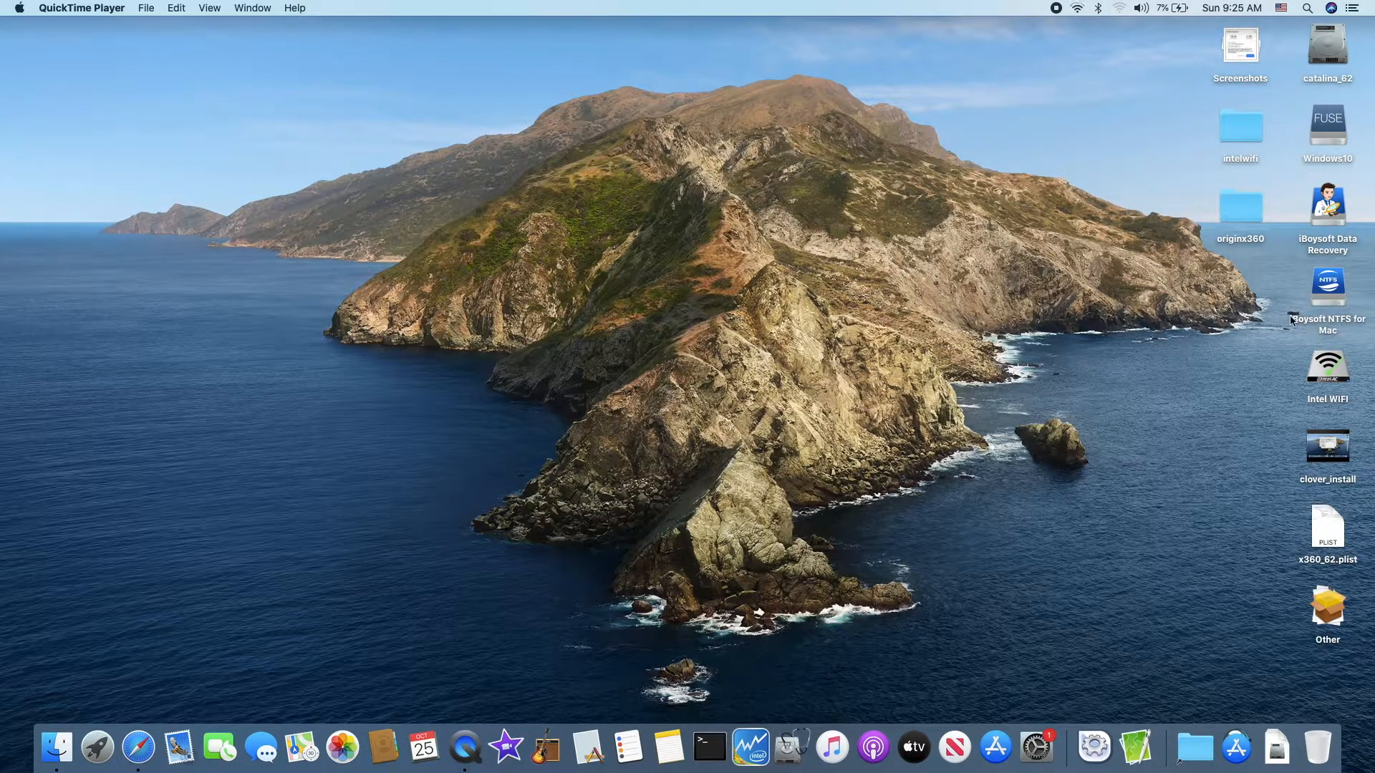
mouse_move(1312, 171)
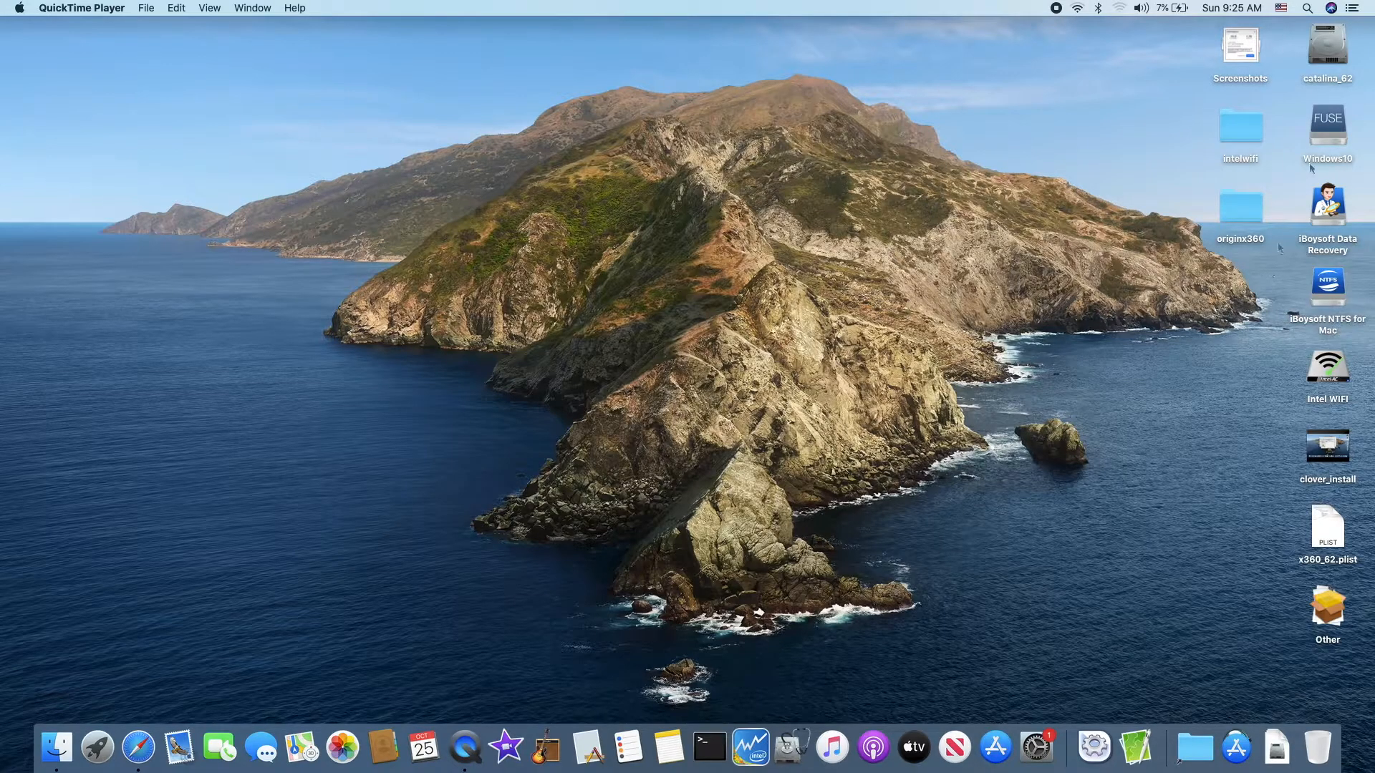
mouse_move(1327, 129)
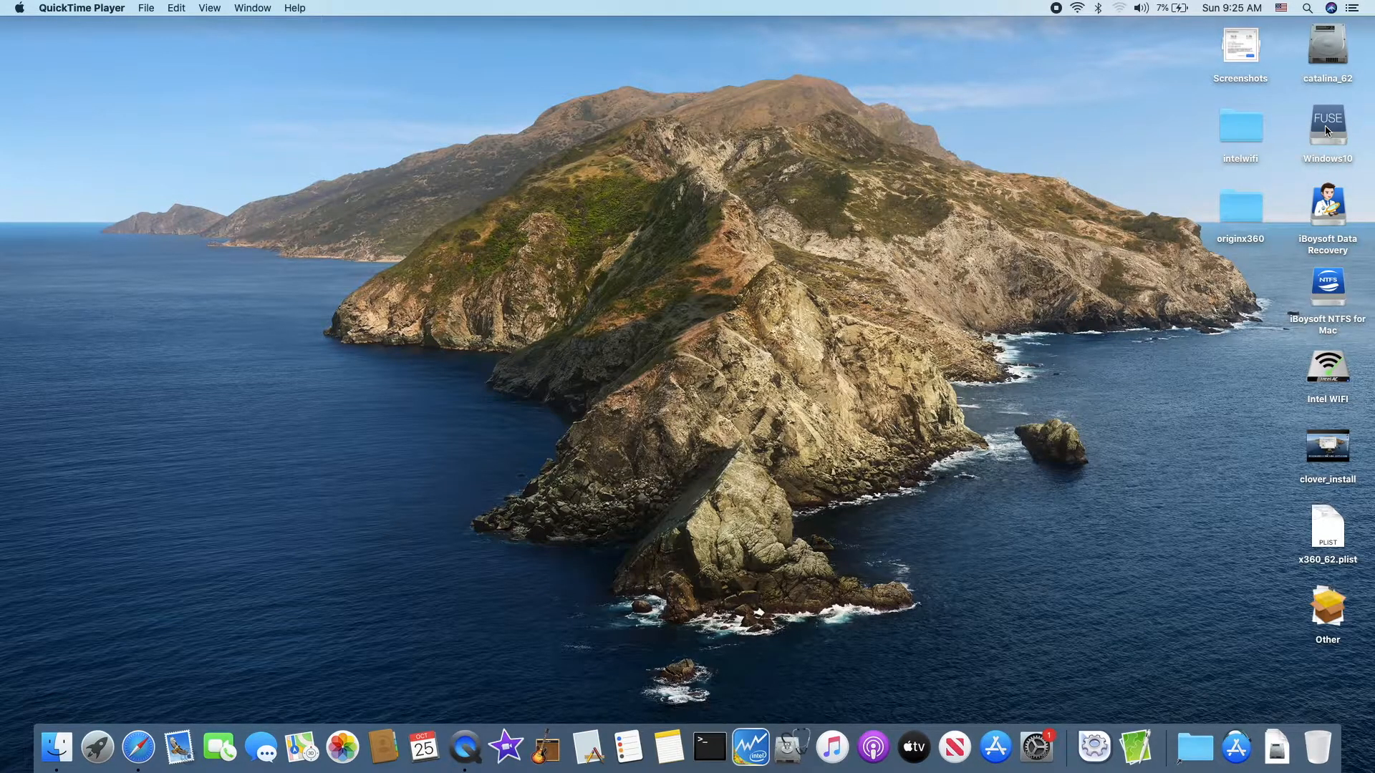
Run the iBoysoft NTFS for Mac installer from its disk image as a custom install onto catalina_62.
left_click(1327, 123)
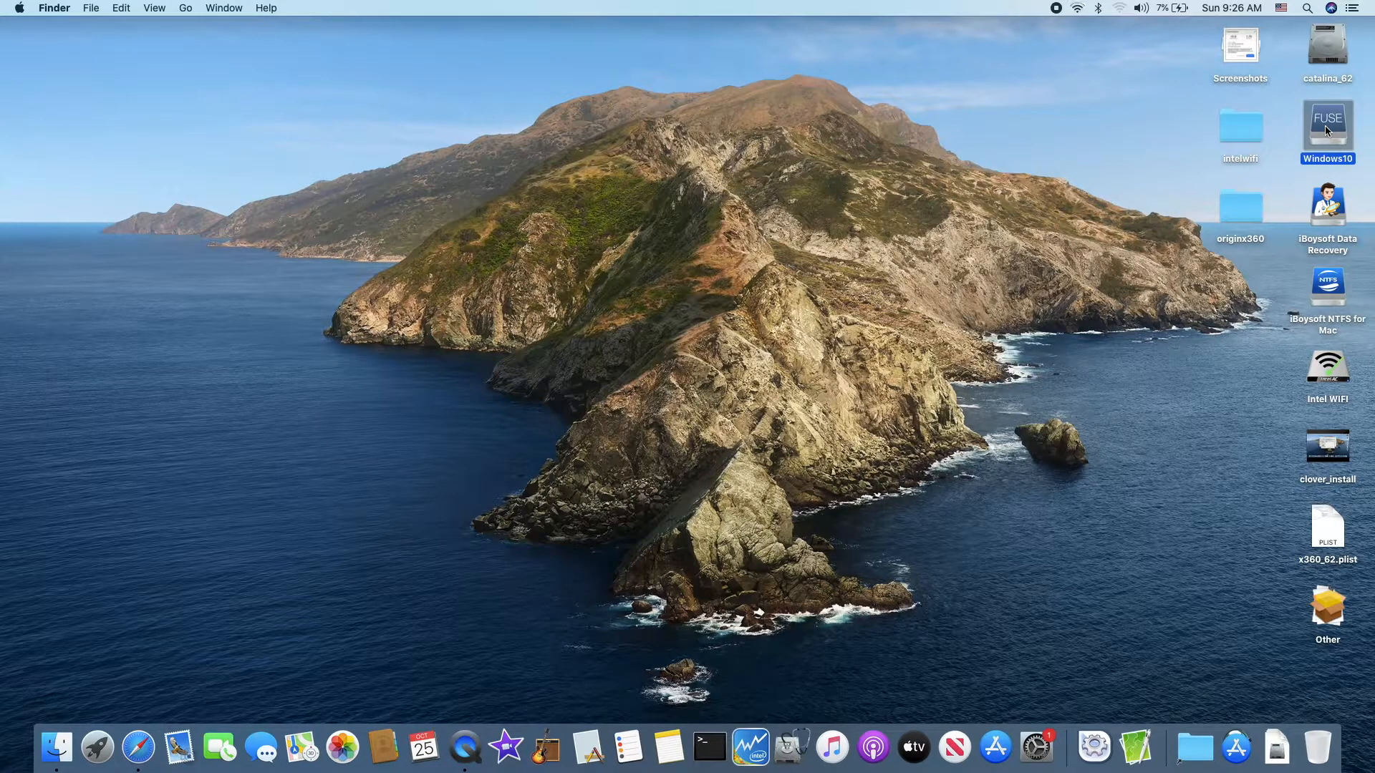
mouse_move(1306, 173)
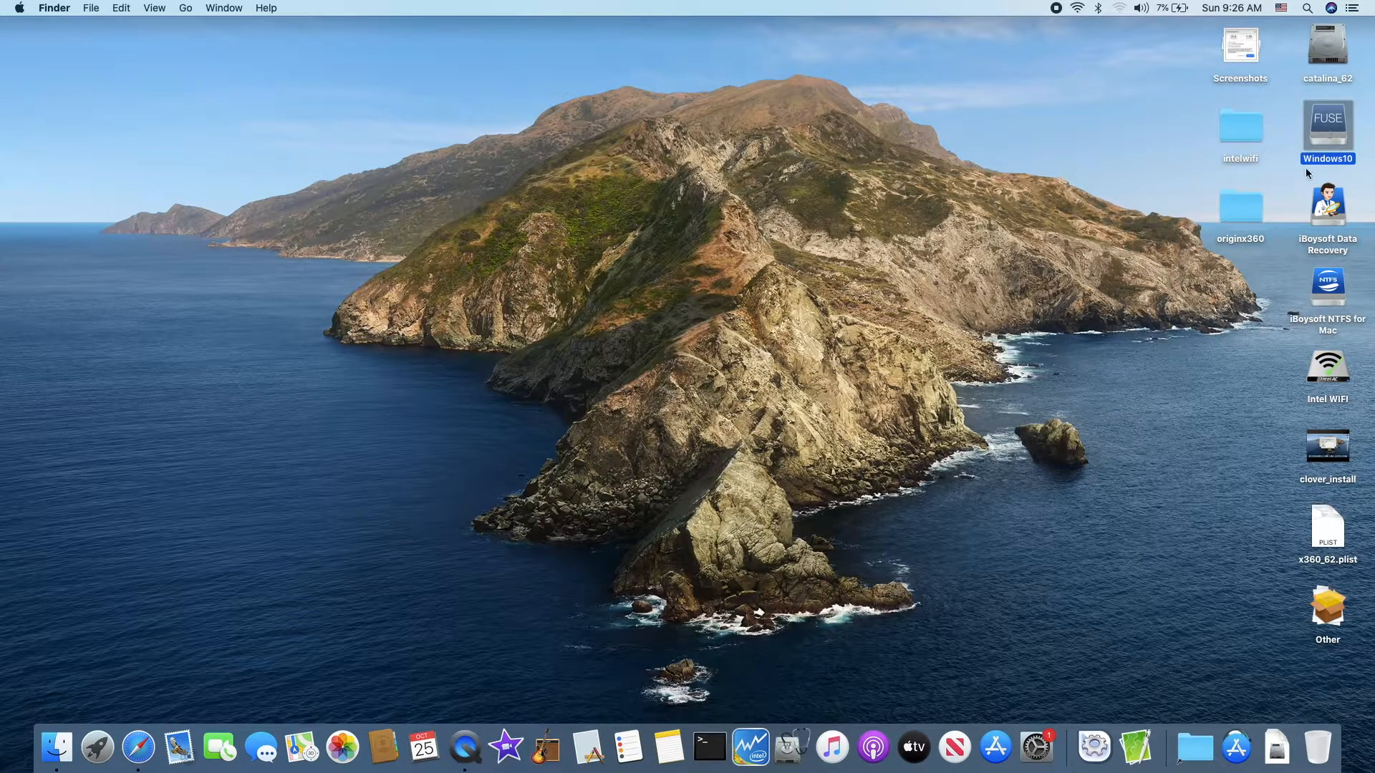
mouse_move(1293, 324)
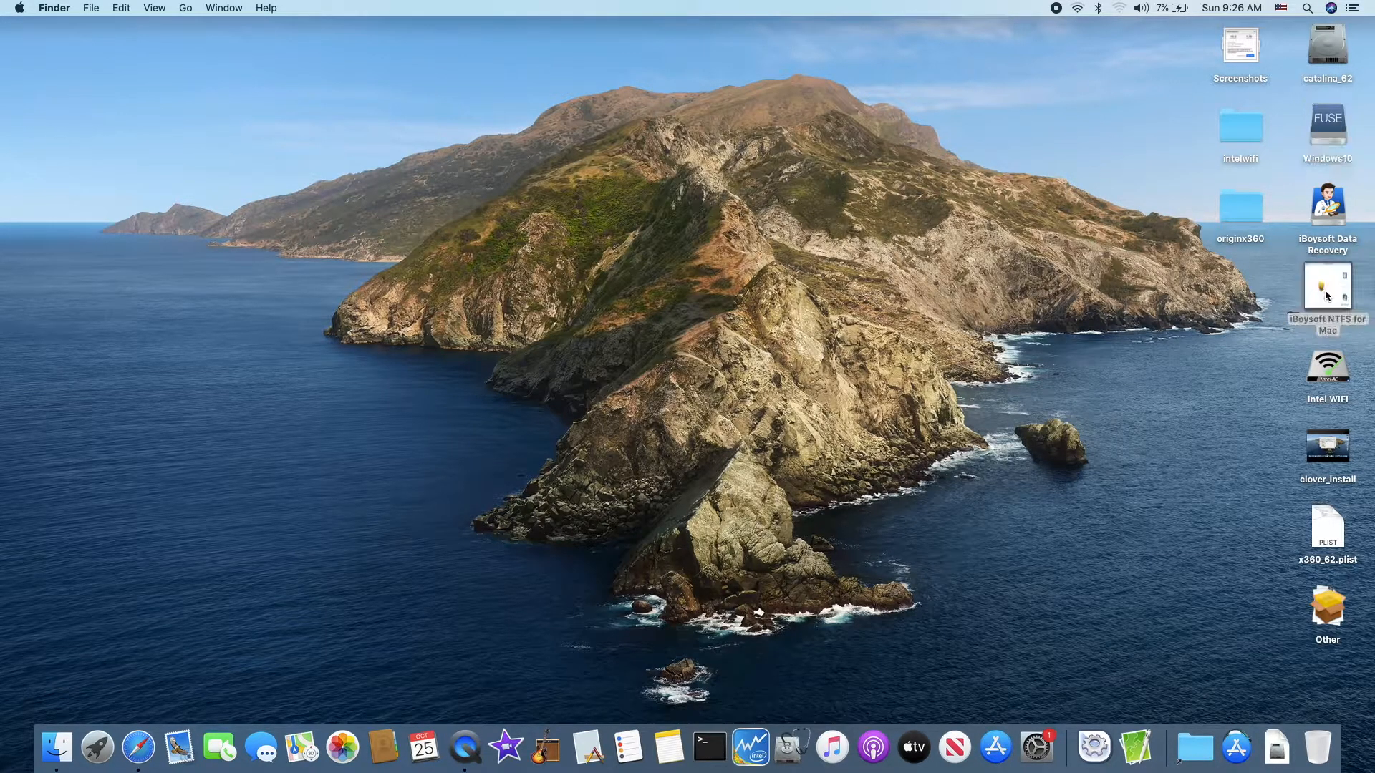
double_click(1327, 286)
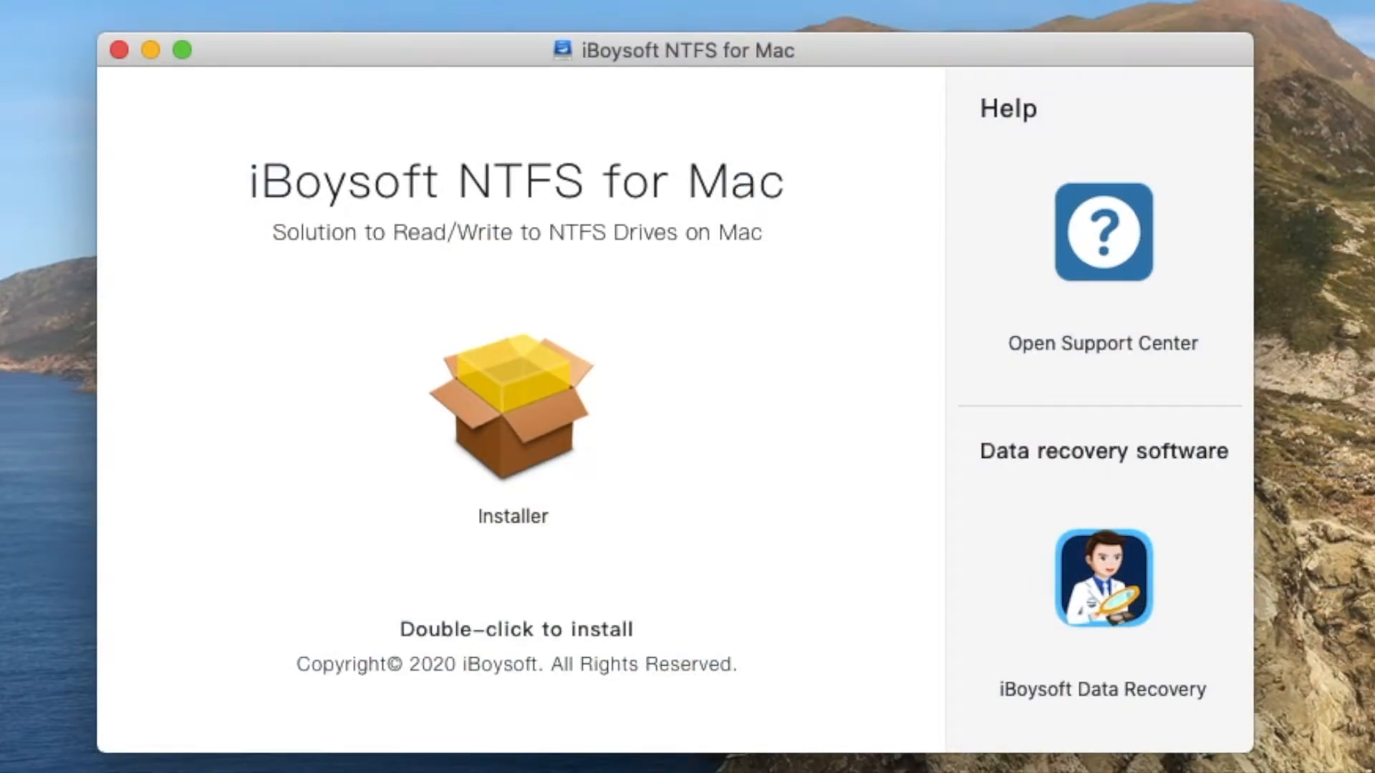
double_click(512, 403)
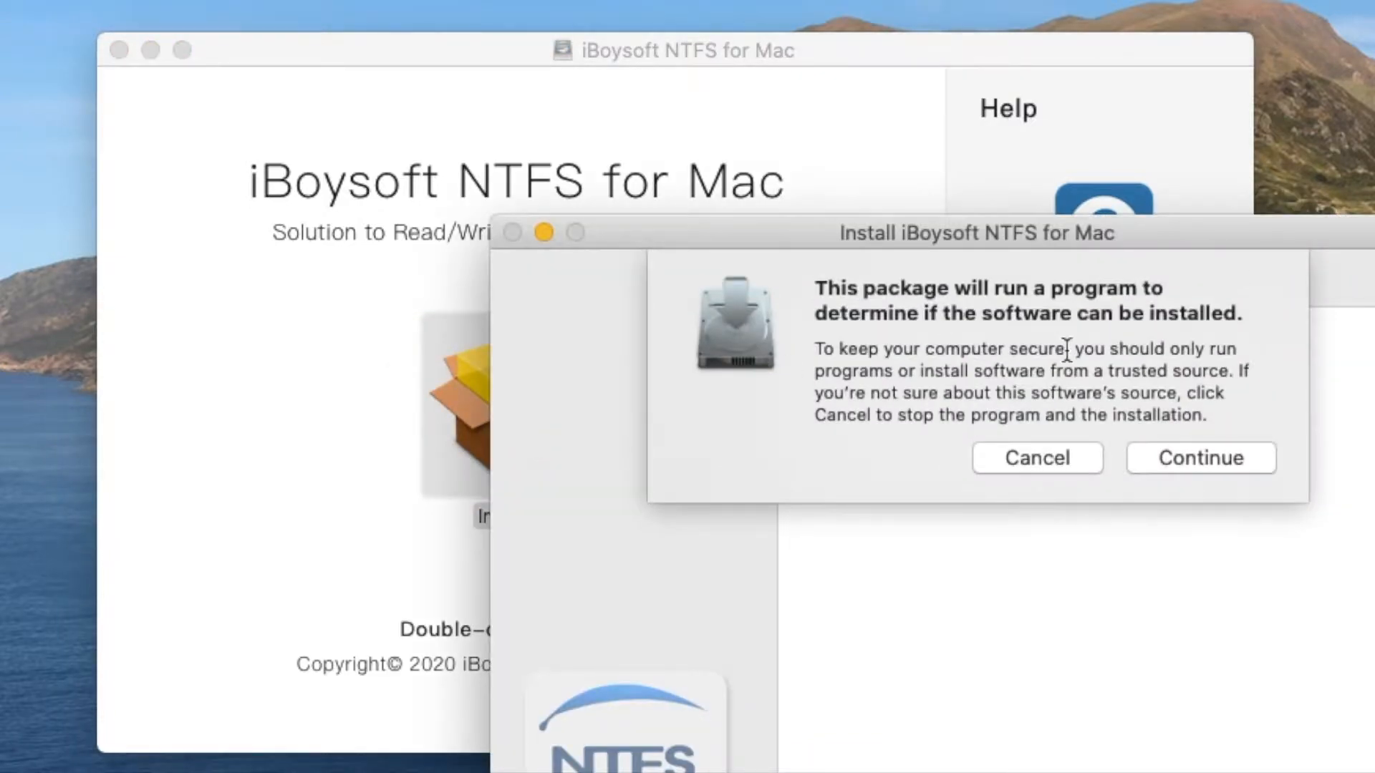
left_click(1199, 457)
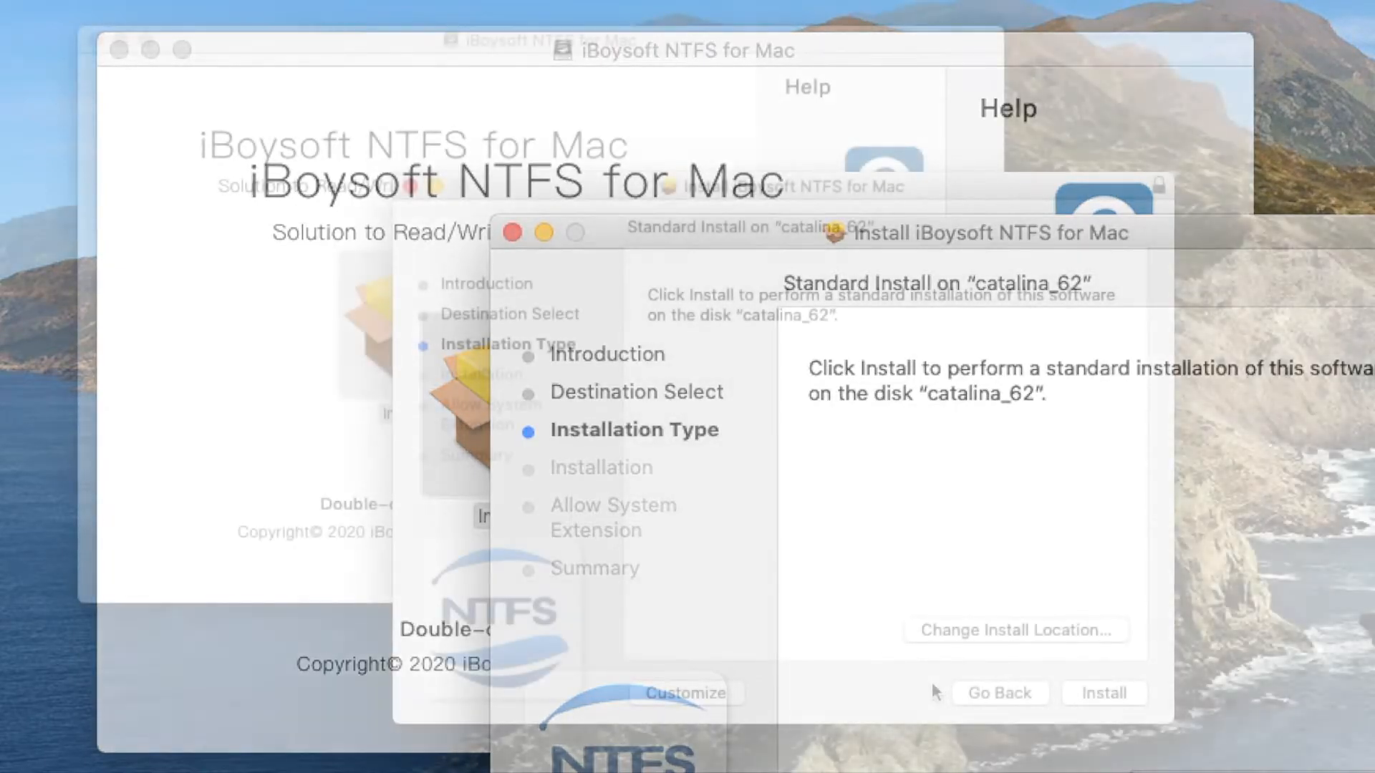
left_click(687, 694)
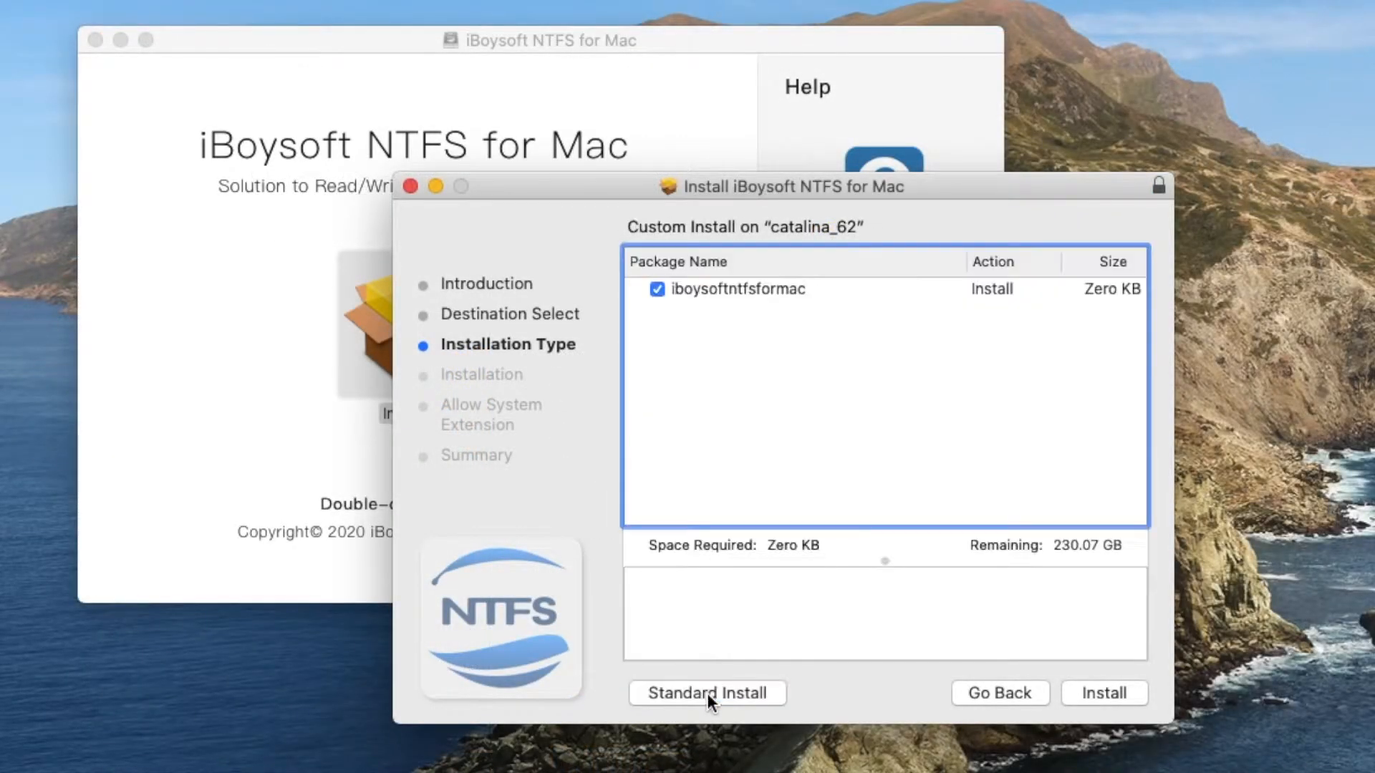
mouse_move(793, 672)
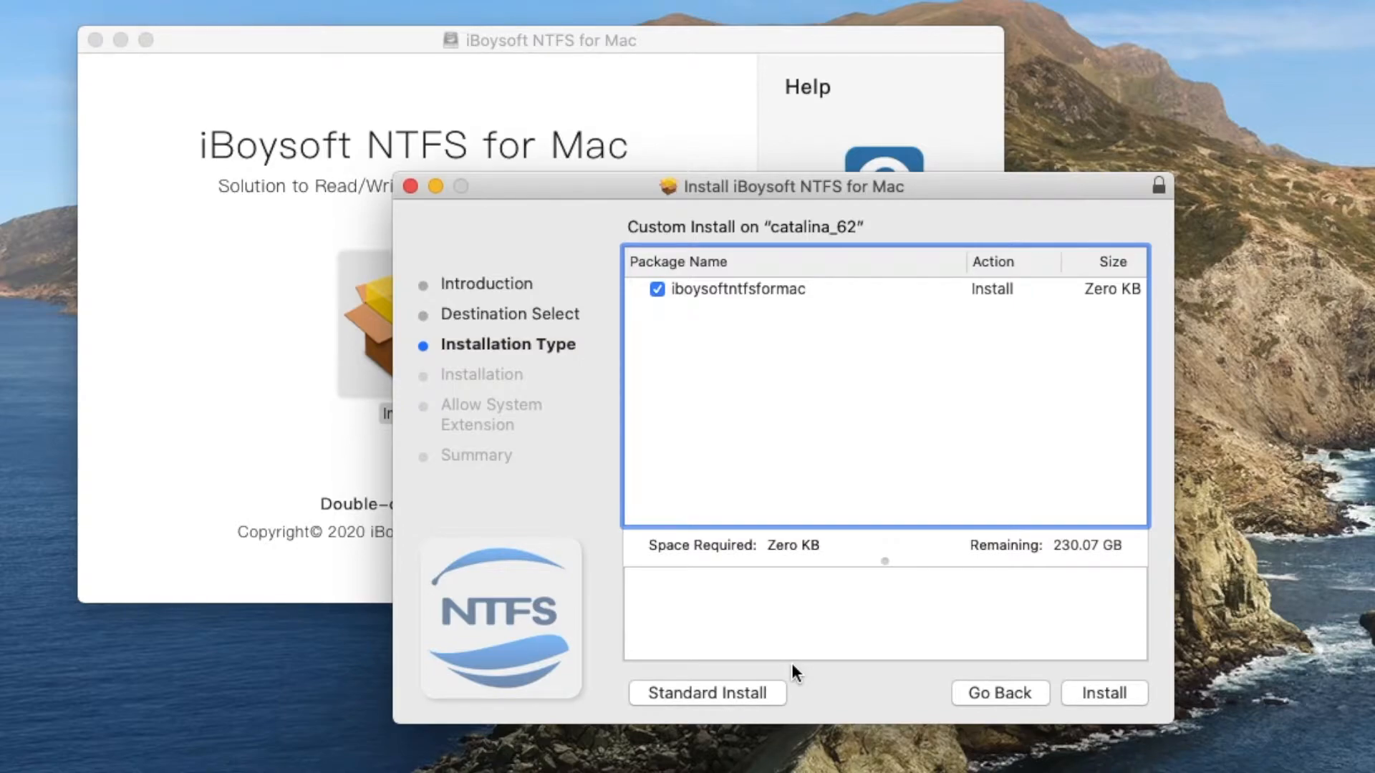
mouse_move(1055, 706)
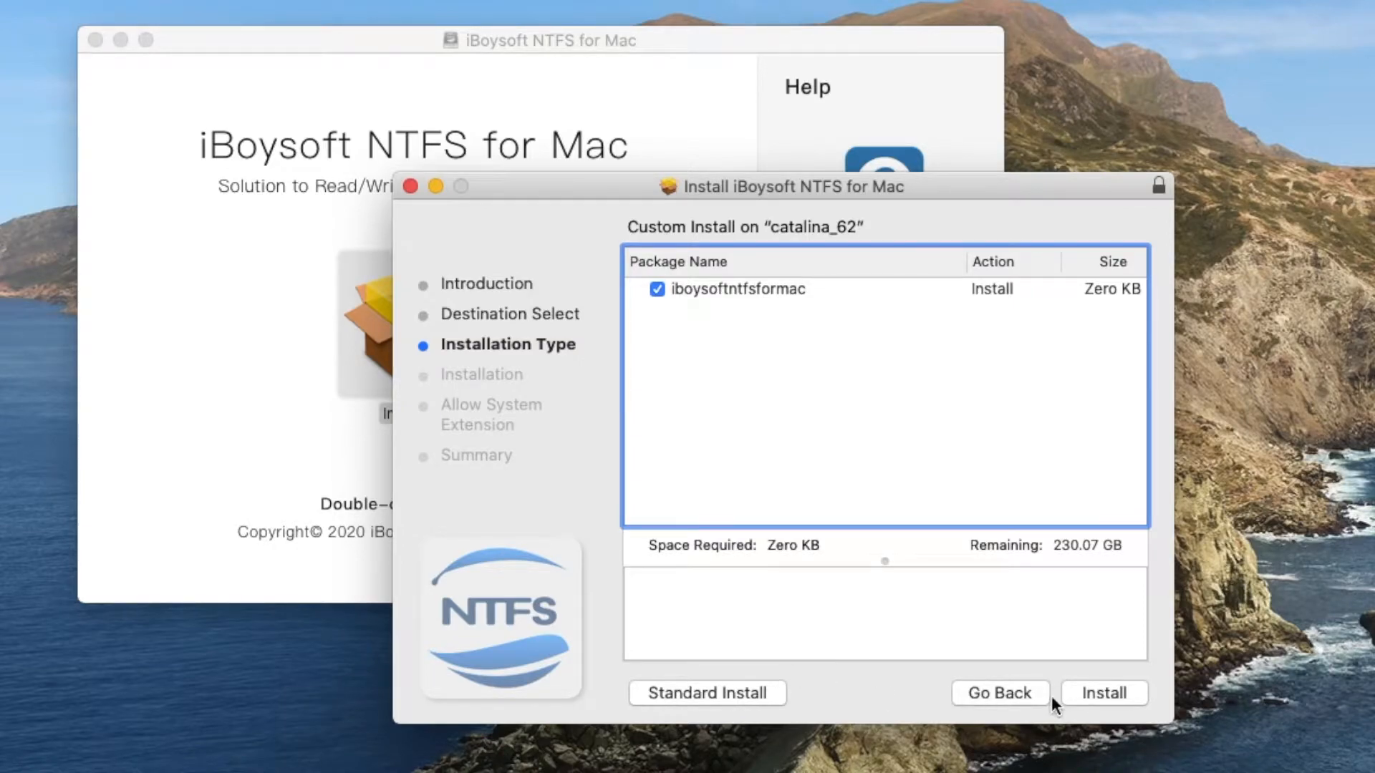
left_click(1103, 693)
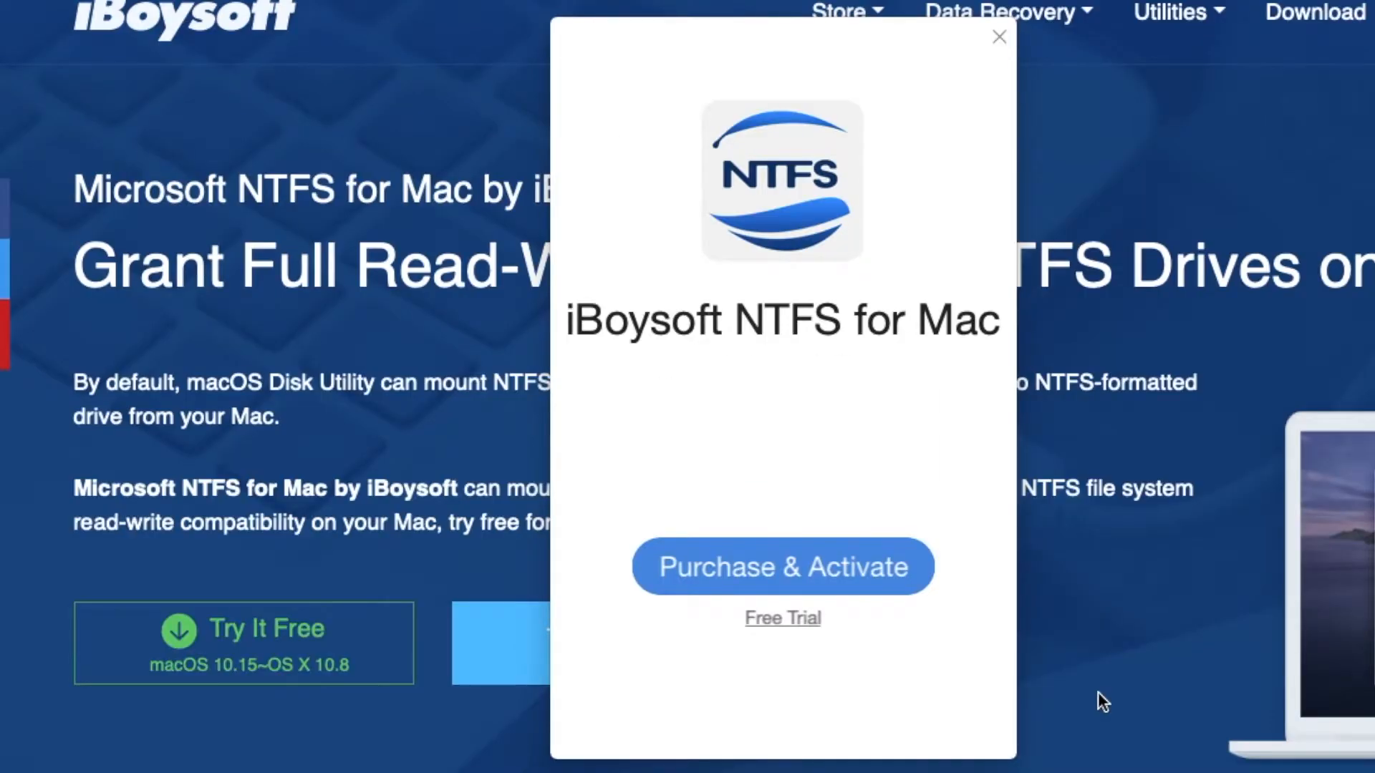
mouse_move(835, 638)
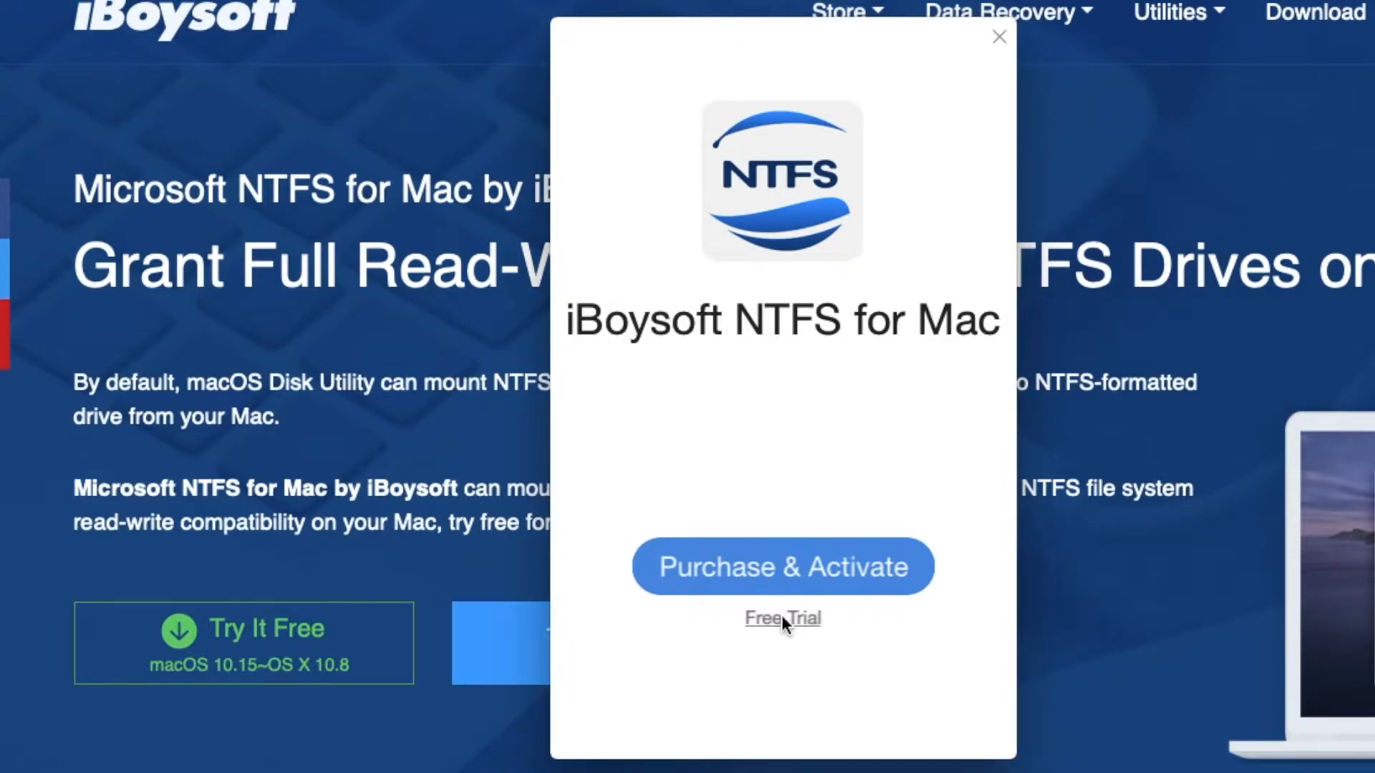
Choose Free Trial and confirm with launch at login and automatic NTFS mounting kept on.
left_click(781, 618)
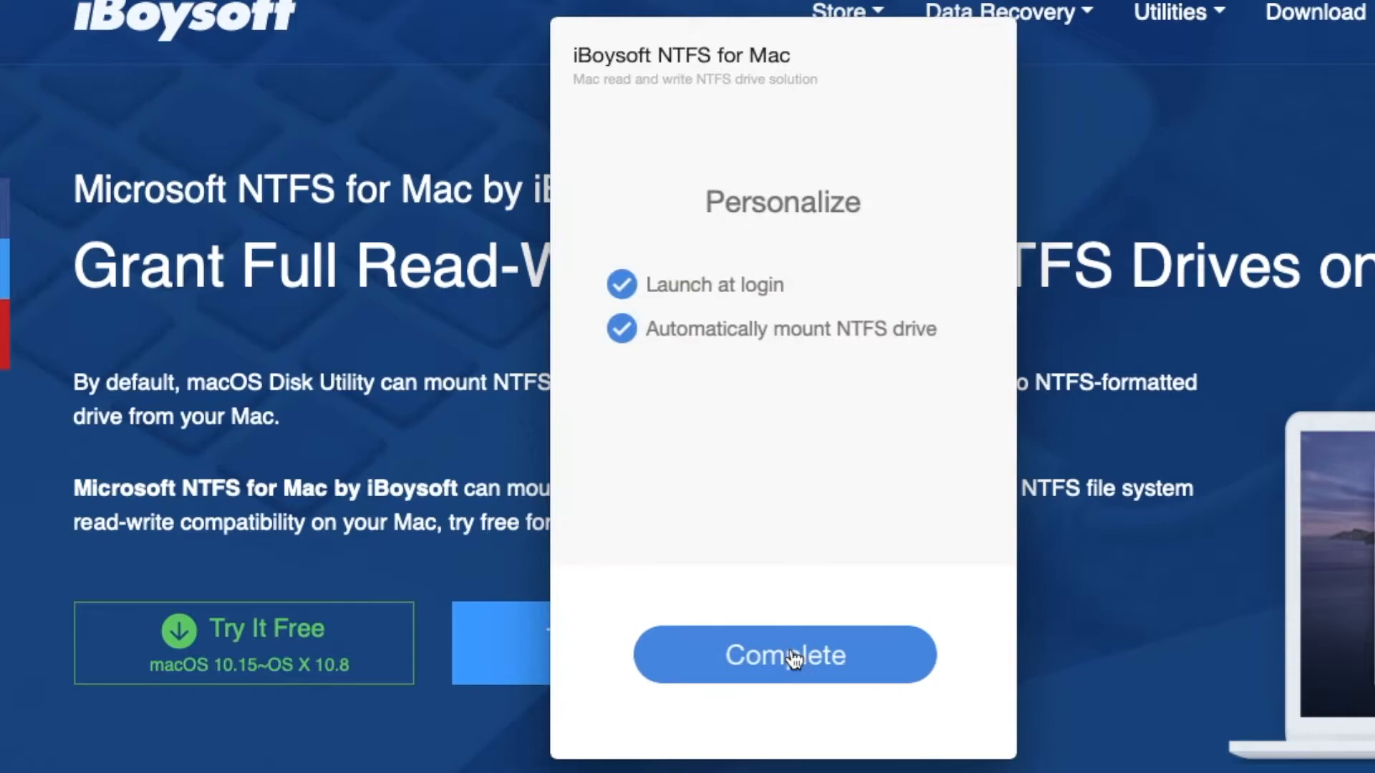
left_click(783, 655)
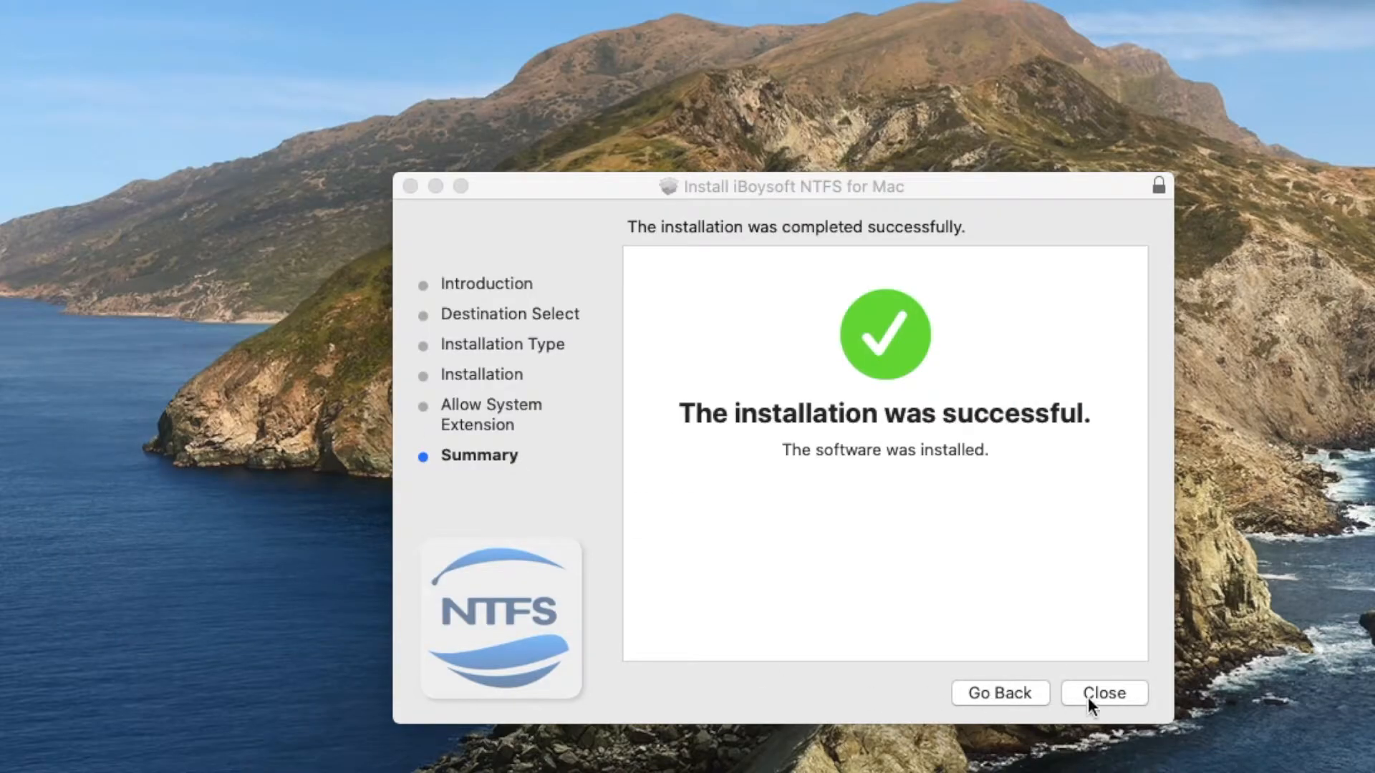
Close the finished installer, pass the menu-bar intro, and confirm both startup options enabled.
left_click(1103, 693)
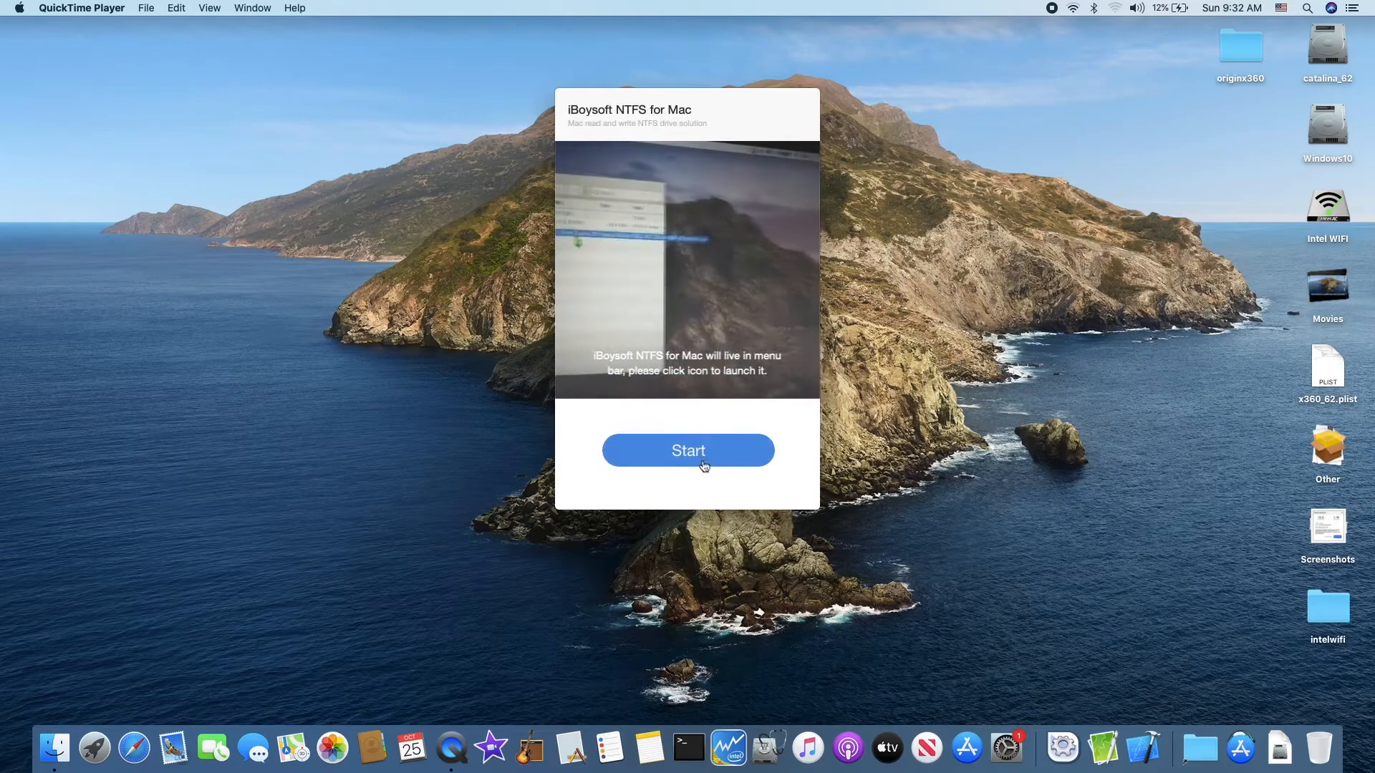
left_click(686, 450)
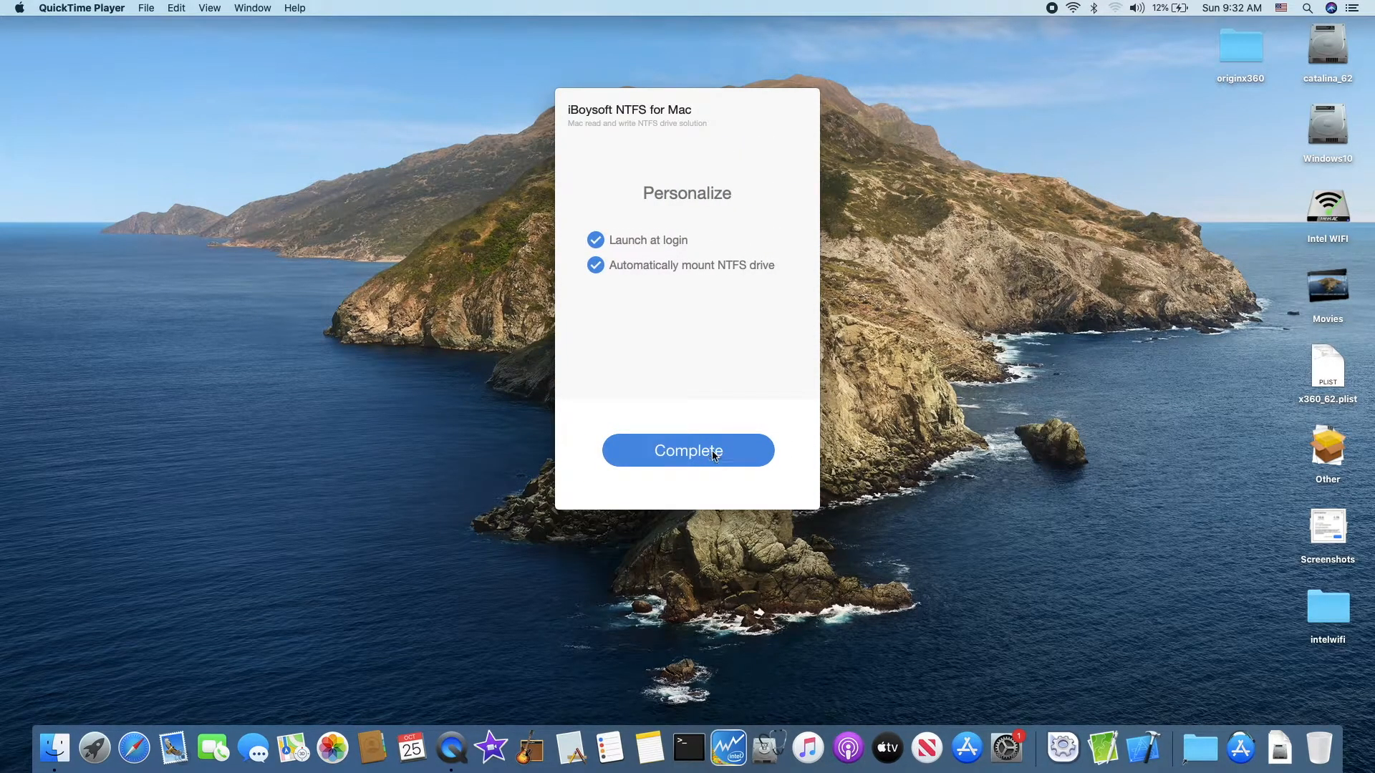
left_click(687, 449)
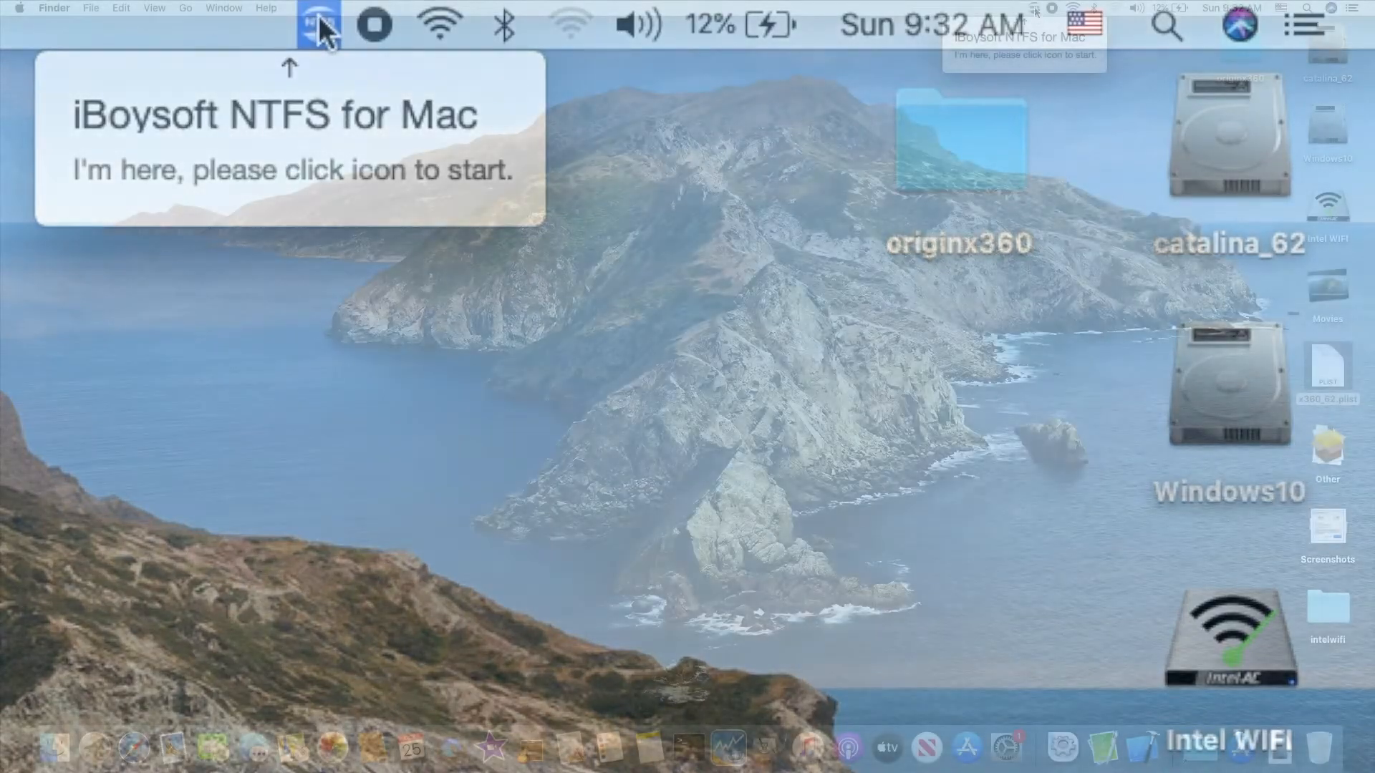
Enter the license key via the iBoysoft menu bar icon and activate the software.
left_click(1035, 24)
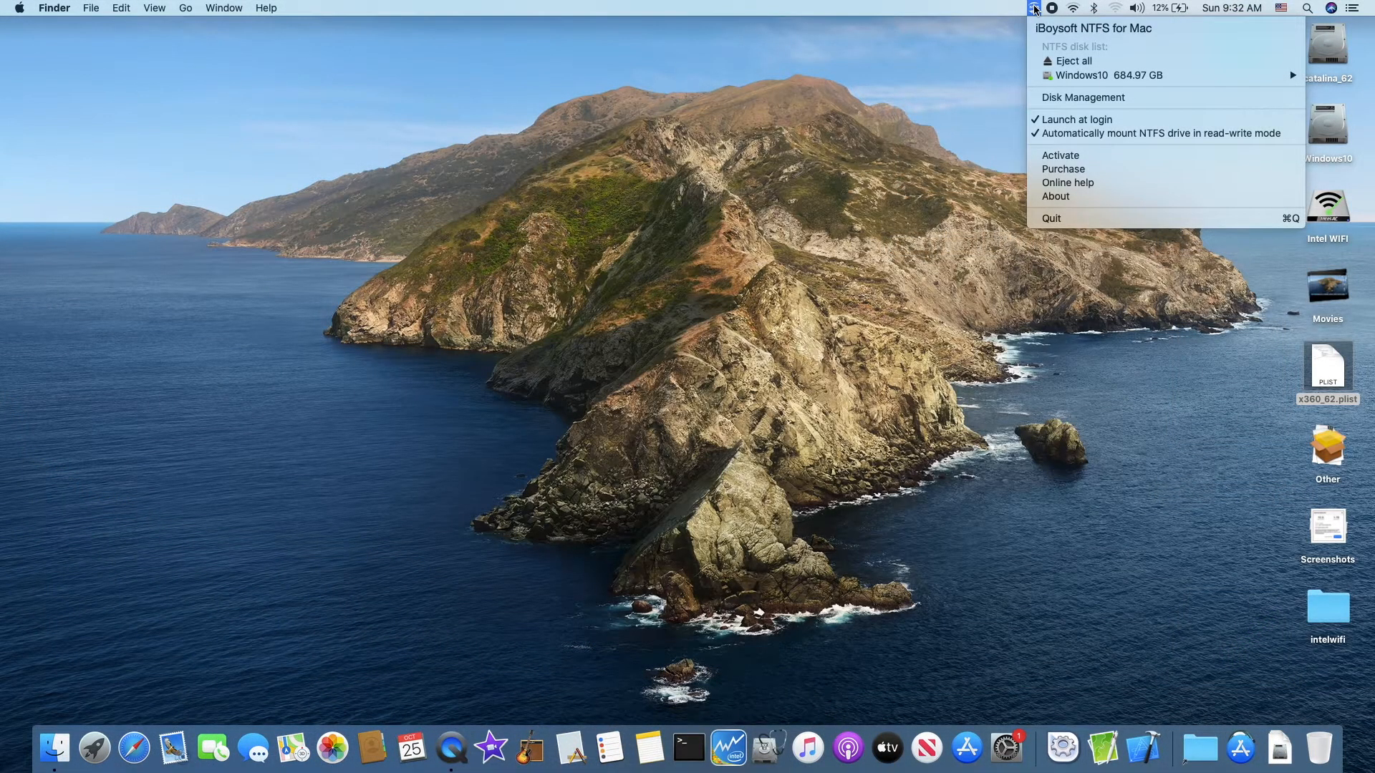
mouse_move(1061, 155)
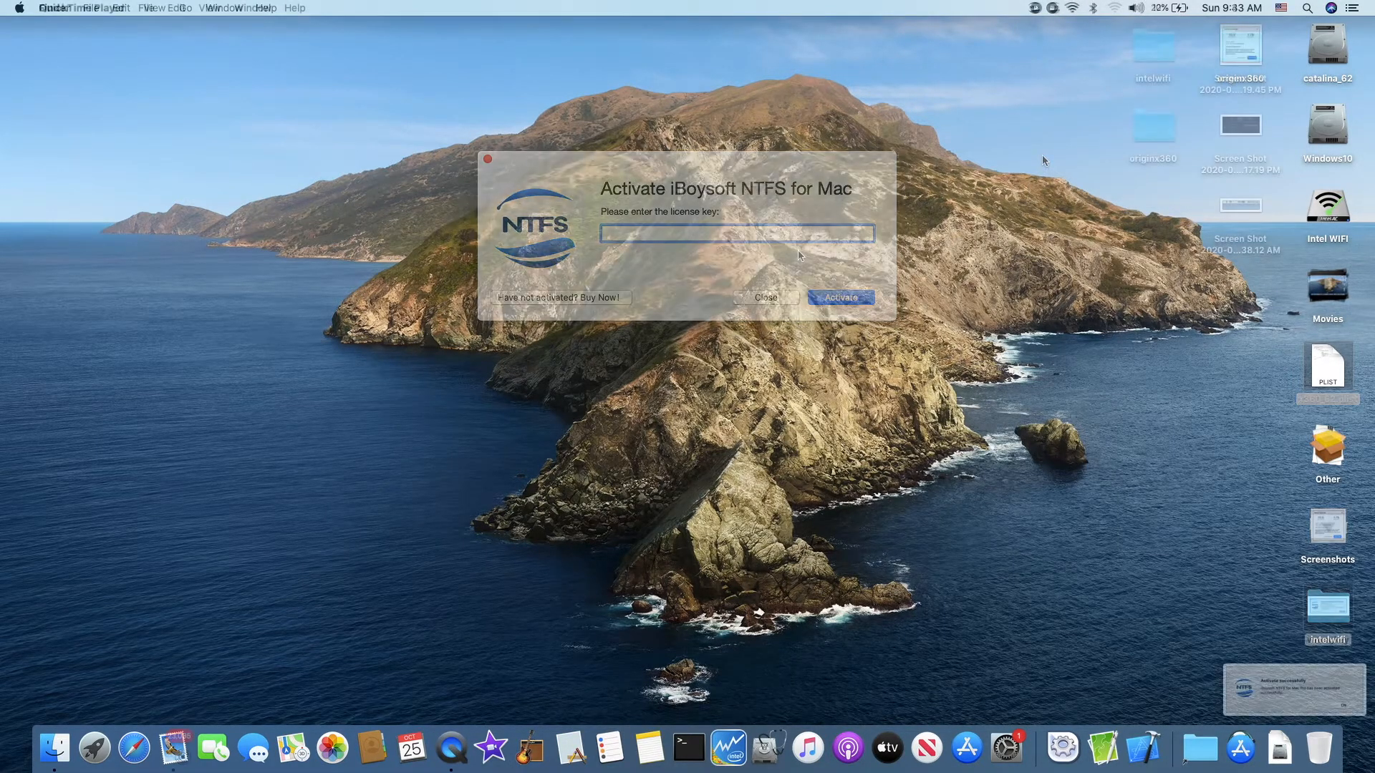
left_click(764, 297)
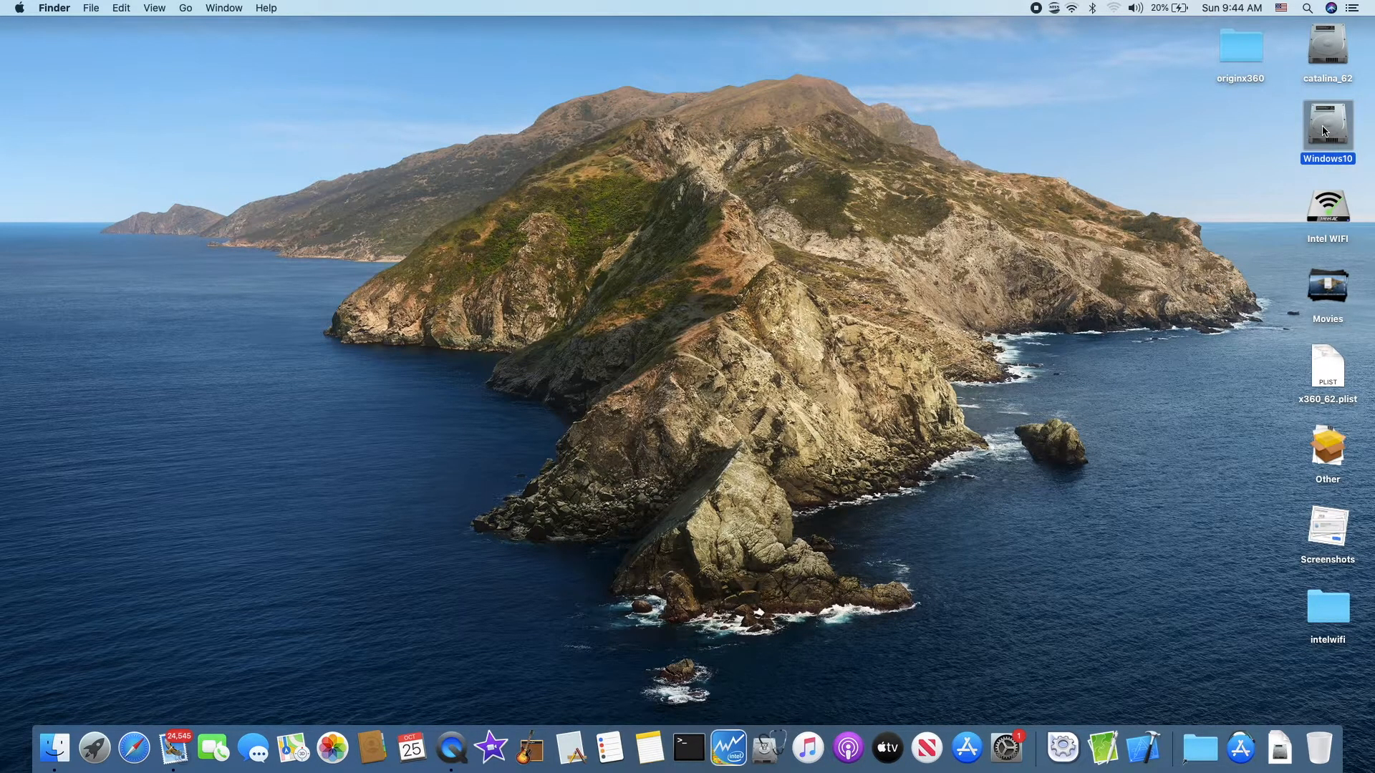
Open the Windows10 NTFS drive in a Finder window.
double_click(1327, 124)
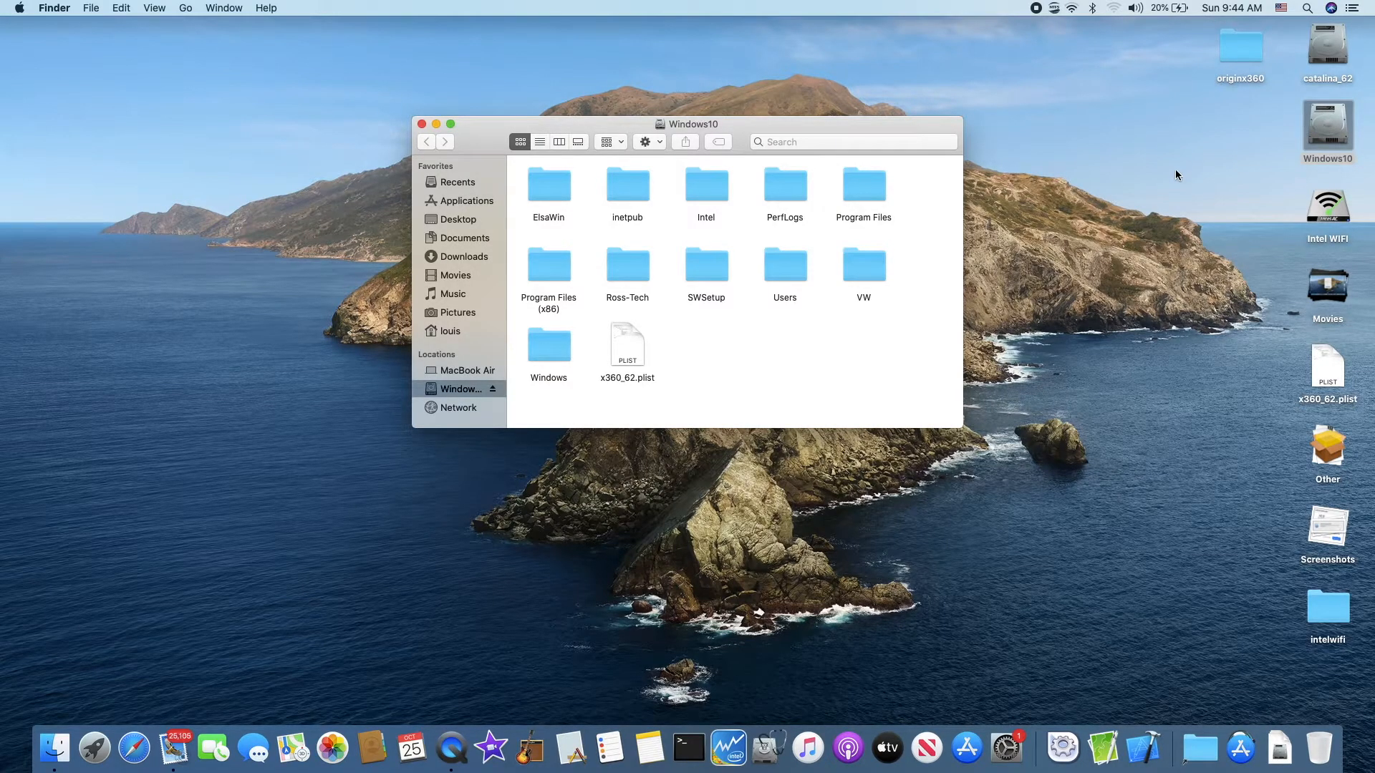
mouse_move(891, 394)
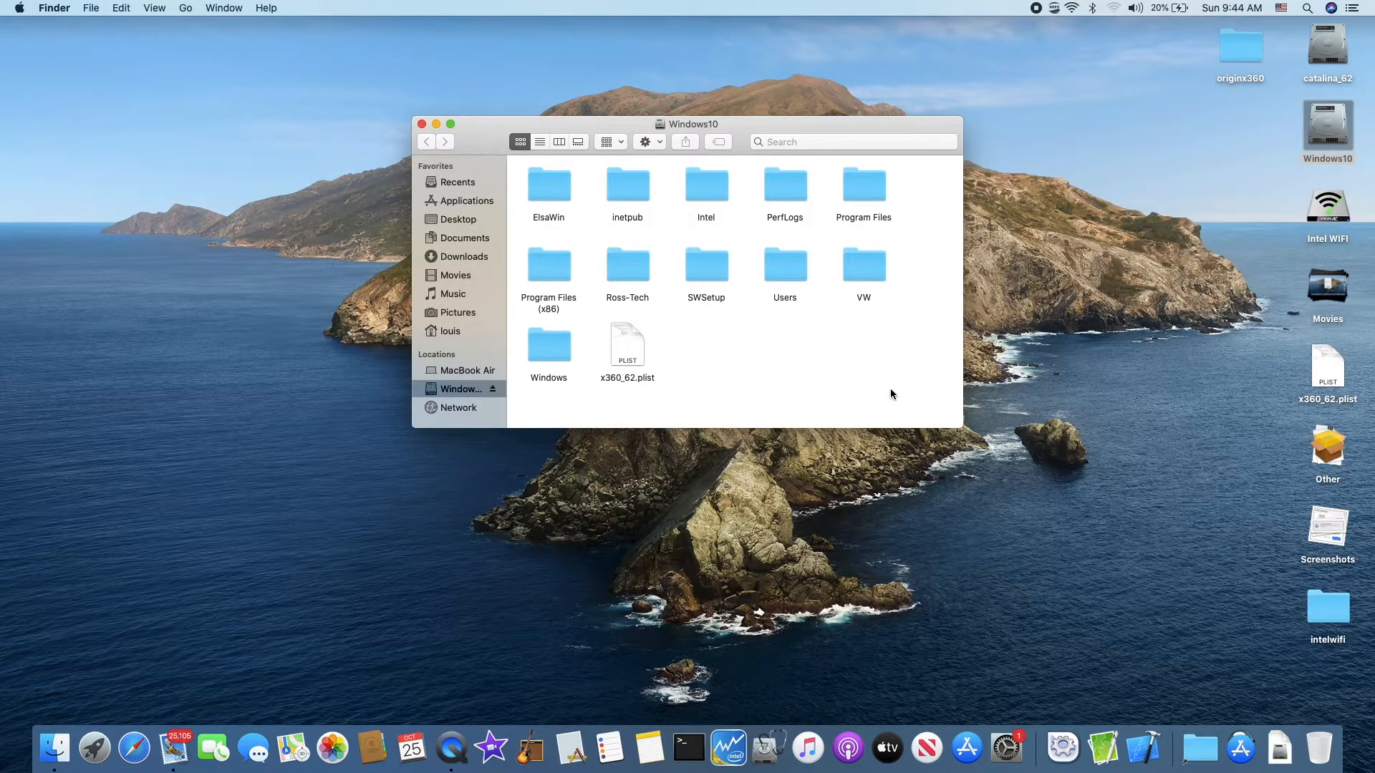
mouse_move(1132, 343)
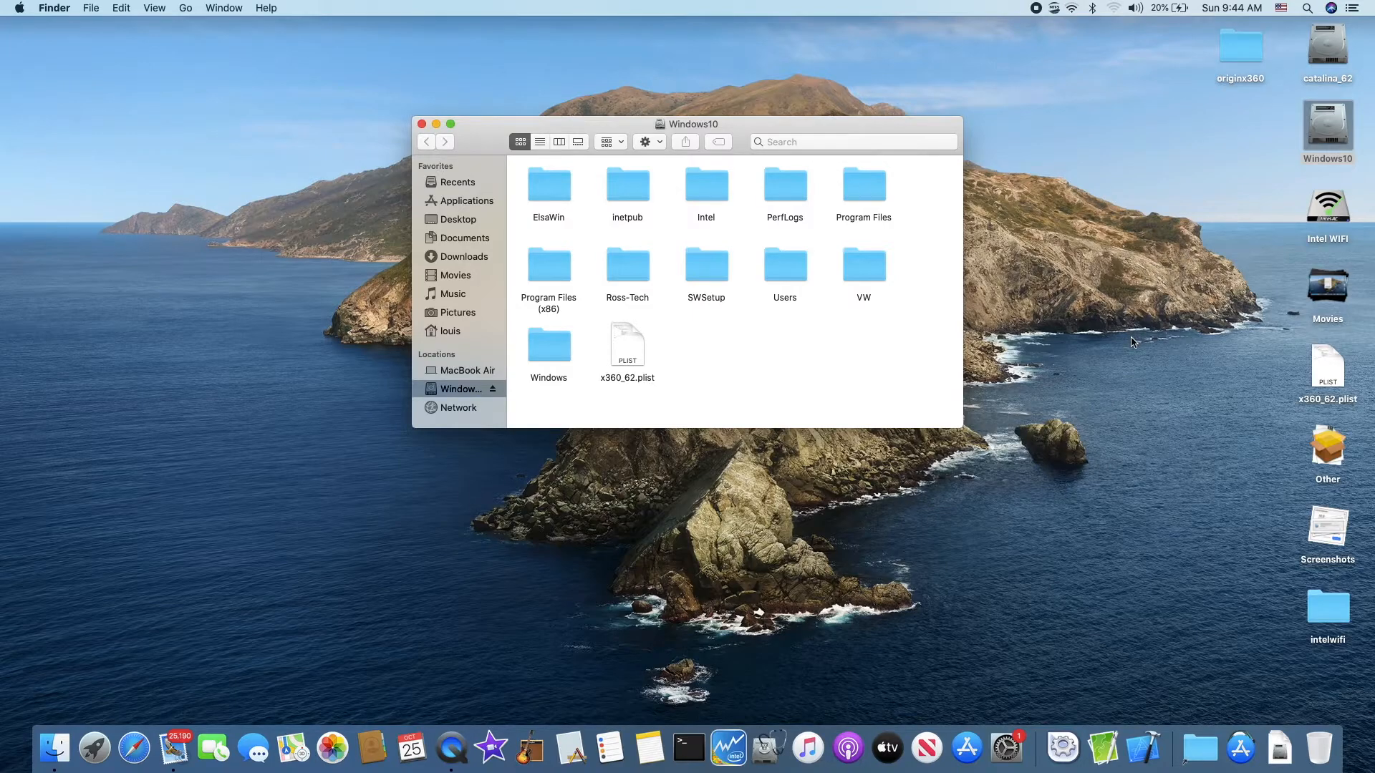
mouse_move(1231, 243)
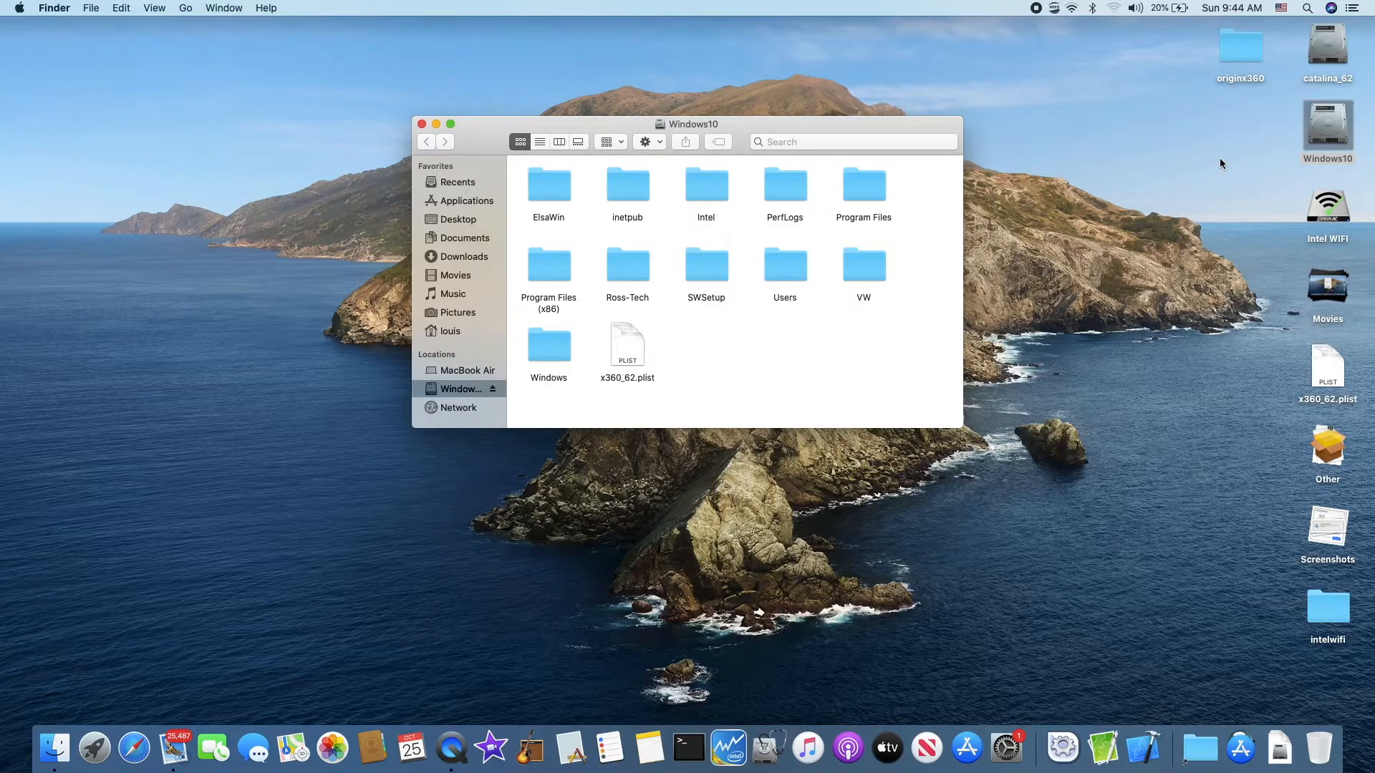
mouse_move(1233, 359)
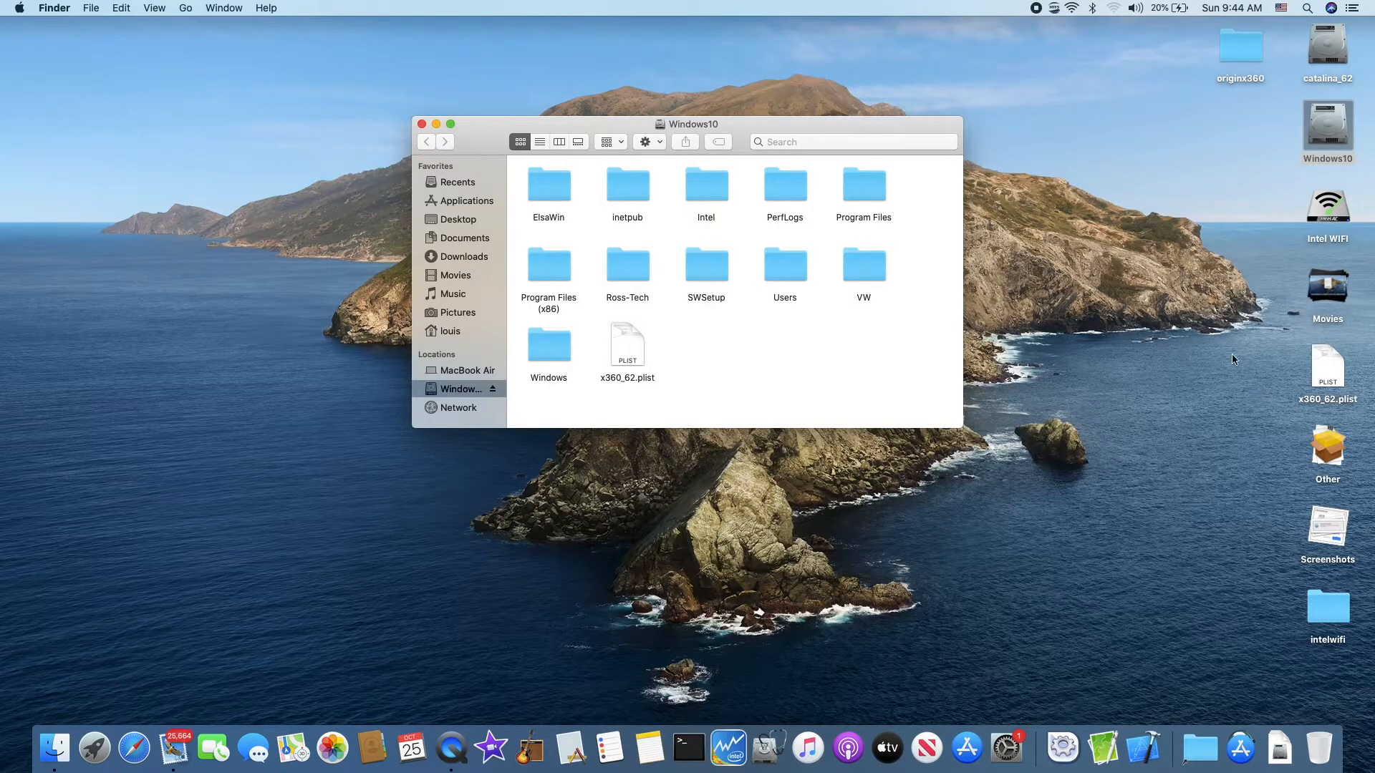
mouse_move(1184, 219)
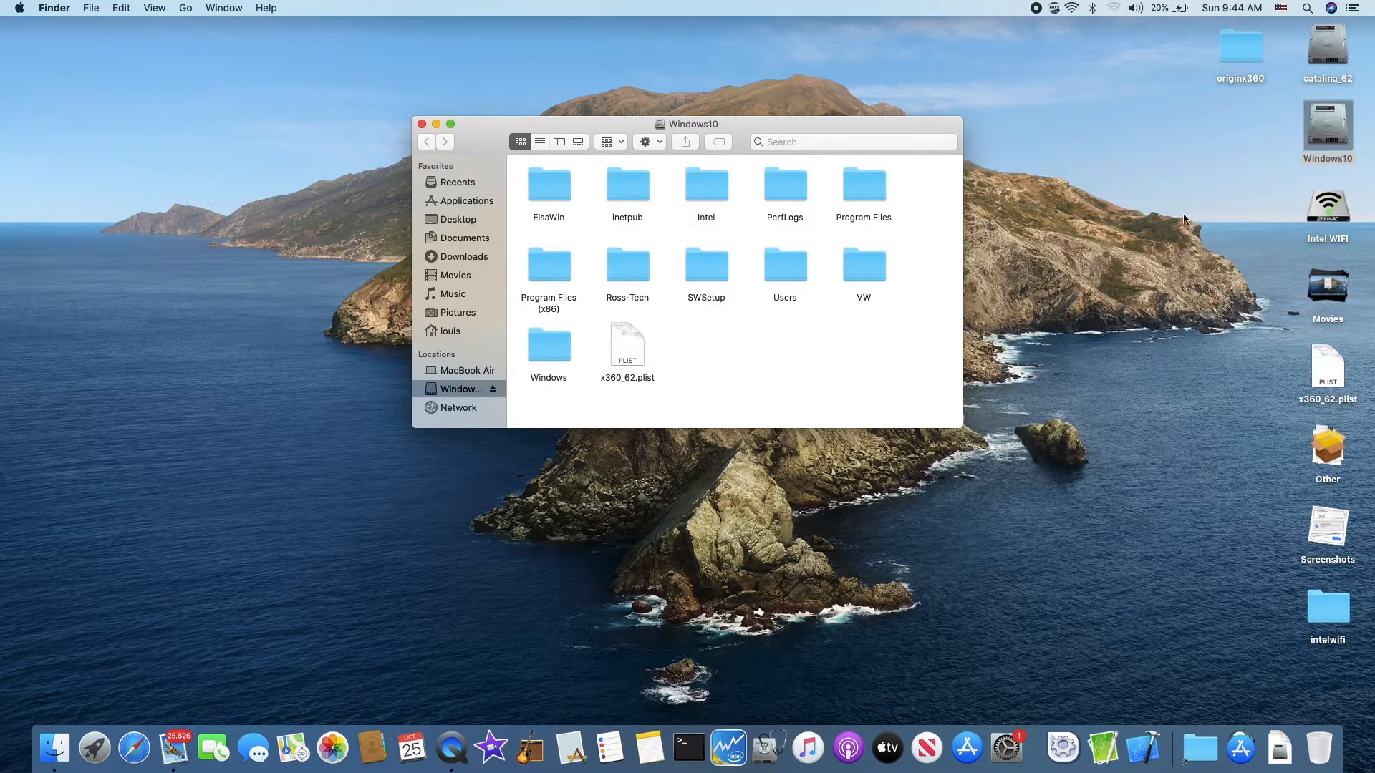
mouse_move(1328, 118)
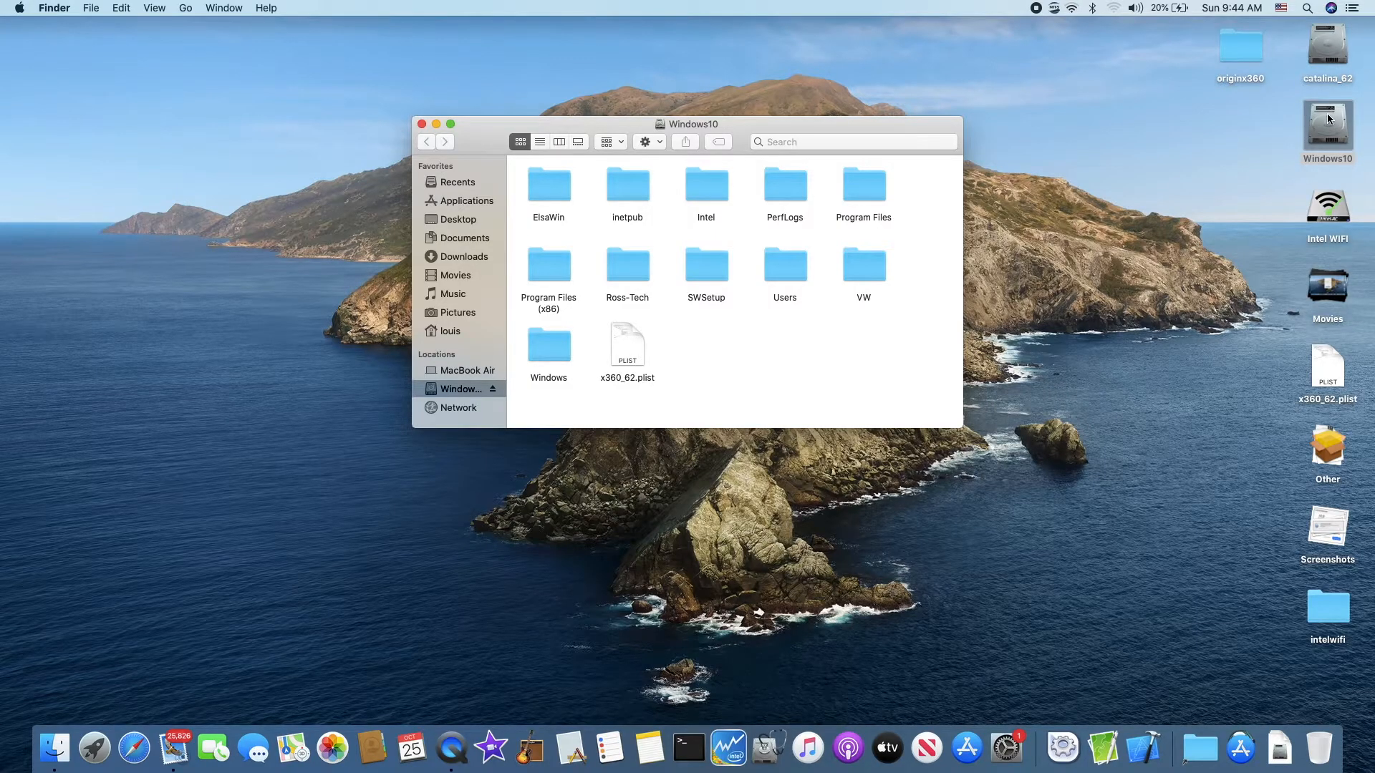
mouse_move(1300, 465)
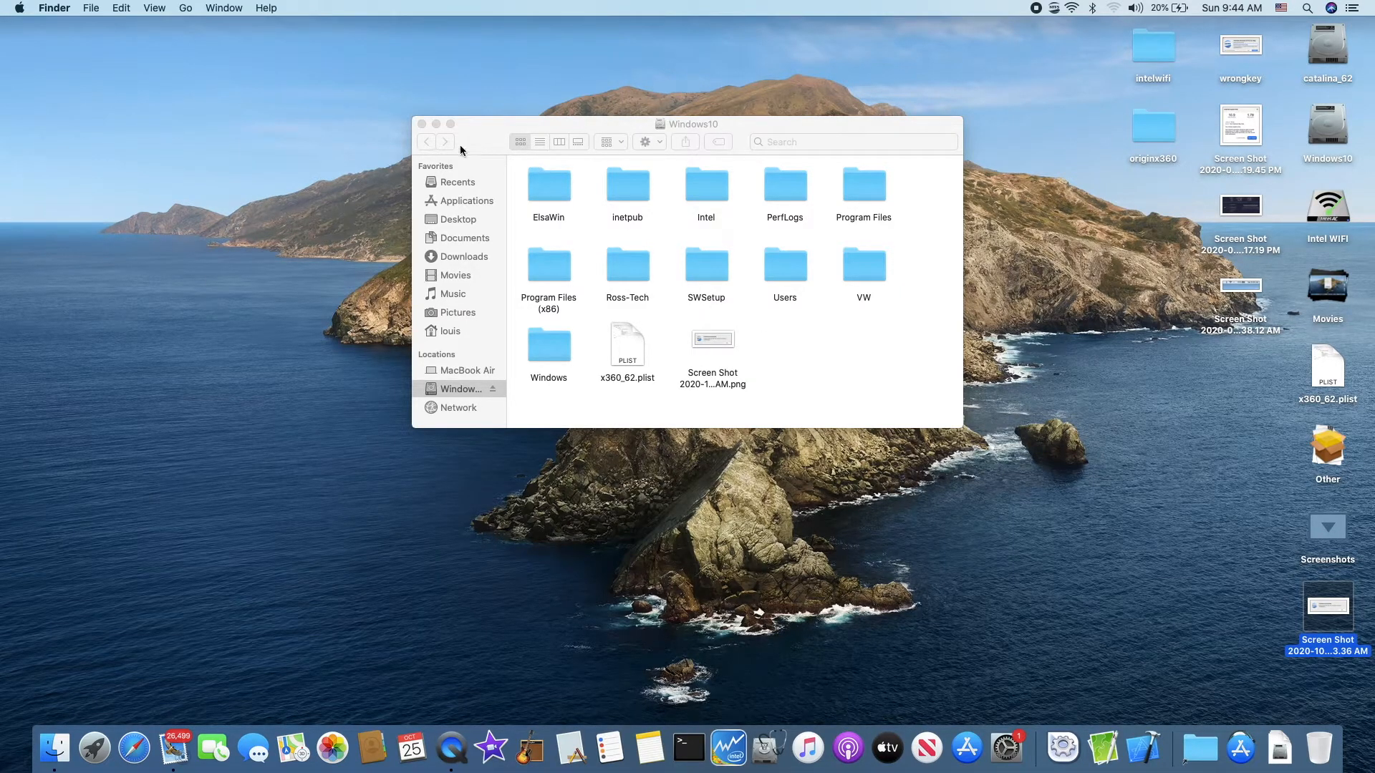
Close the Windows10 drive's Finder window to return to the desktop.
left_click(421, 123)
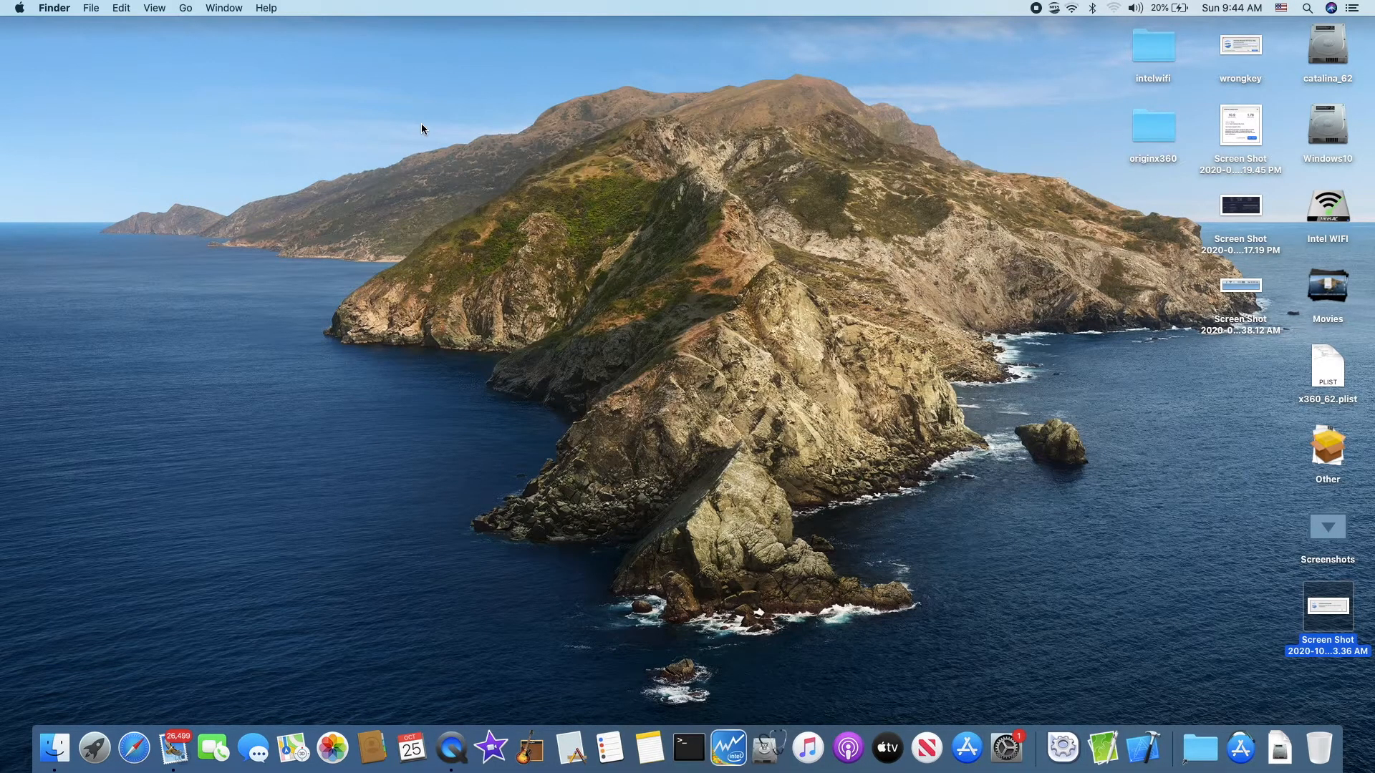
mouse_move(456, 173)
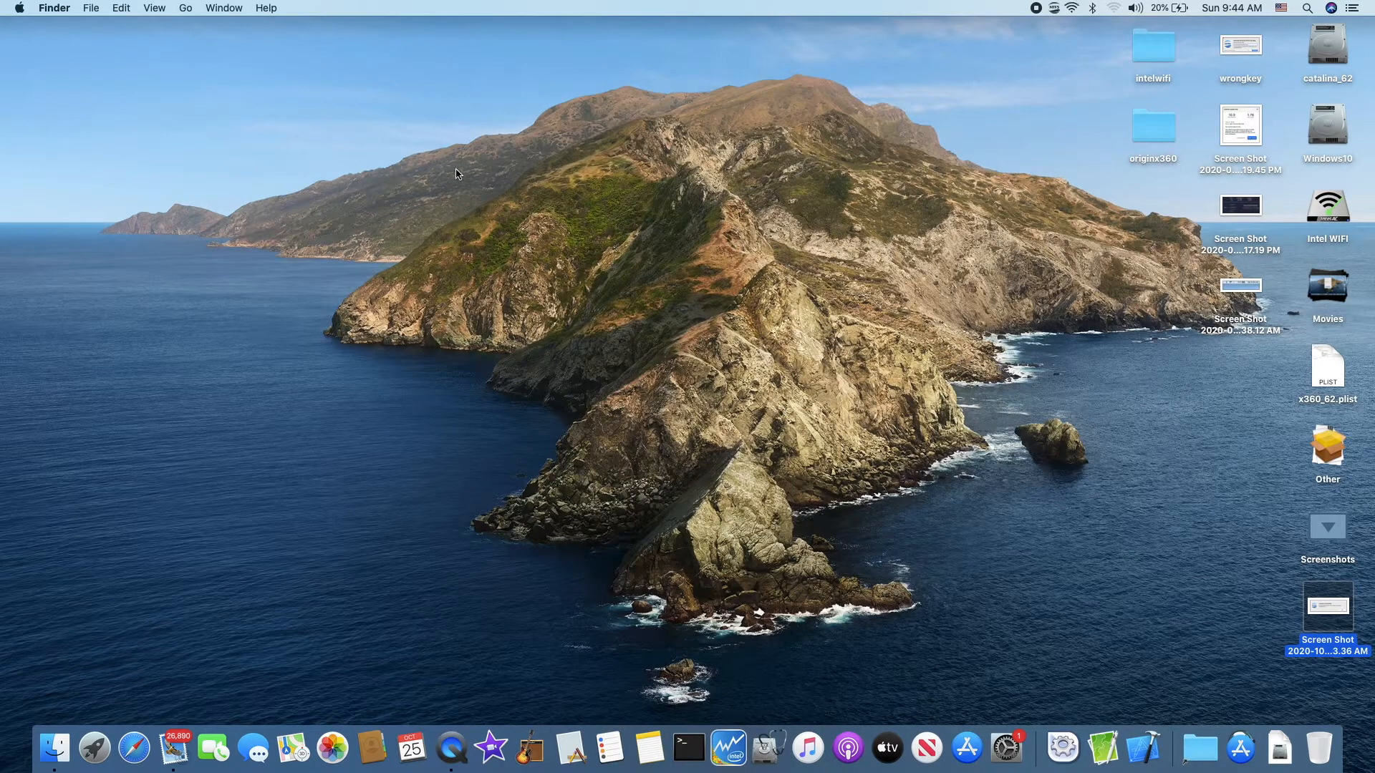